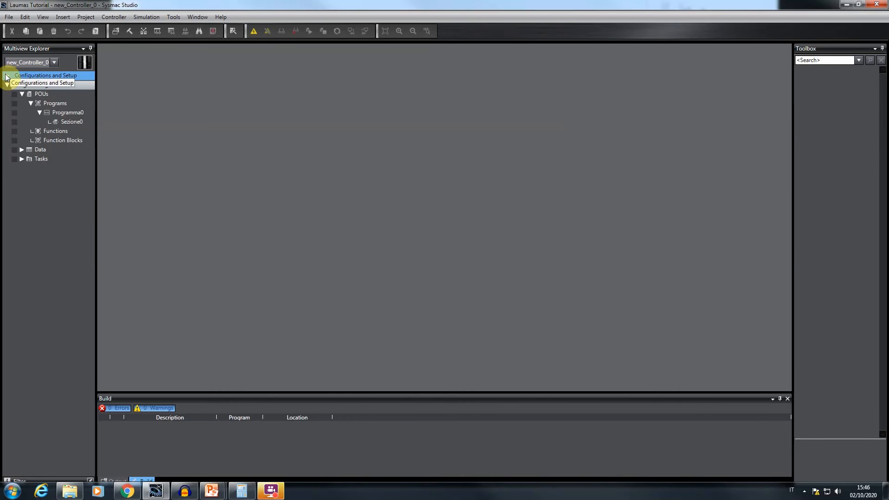
Expand Configurations and Setup and open the EtherCAT network configuration.
{"action": "left_click", "coordinate": [7, 76]}
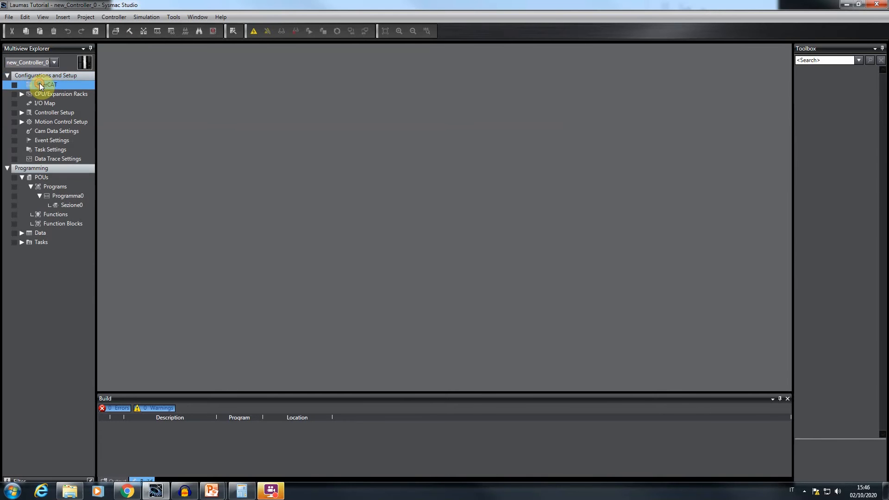
{"action": "double_click", "coordinate": [45, 85]}
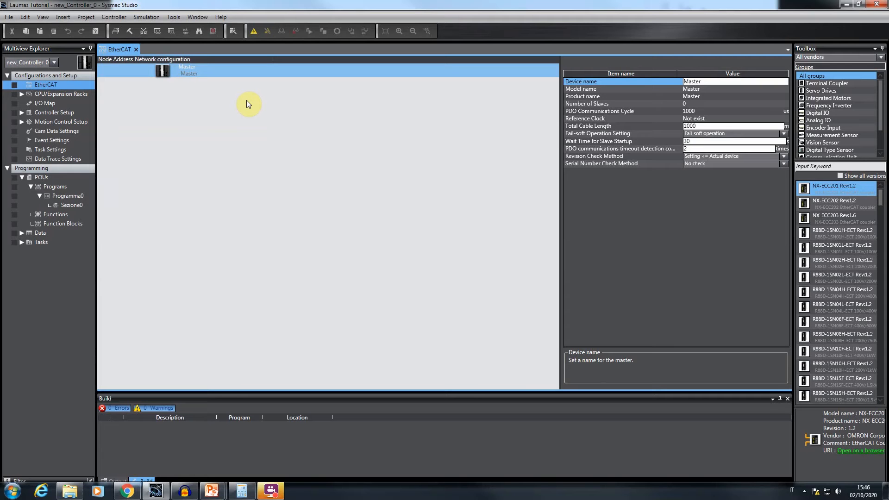
{"action": "mouse_move", "coordinate": [178, 69]}
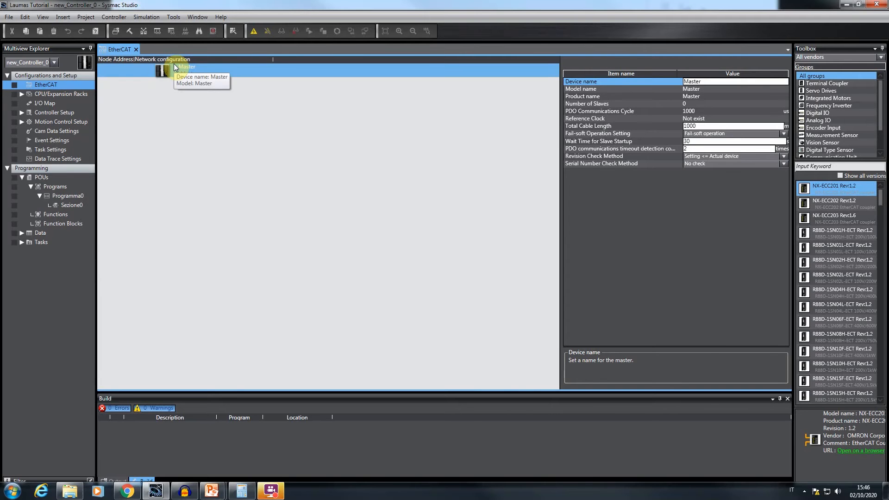
Display the ESI Library of installed device files from the Master's context menu.
{"action": "right_click", "coordinate": [164, 71]}
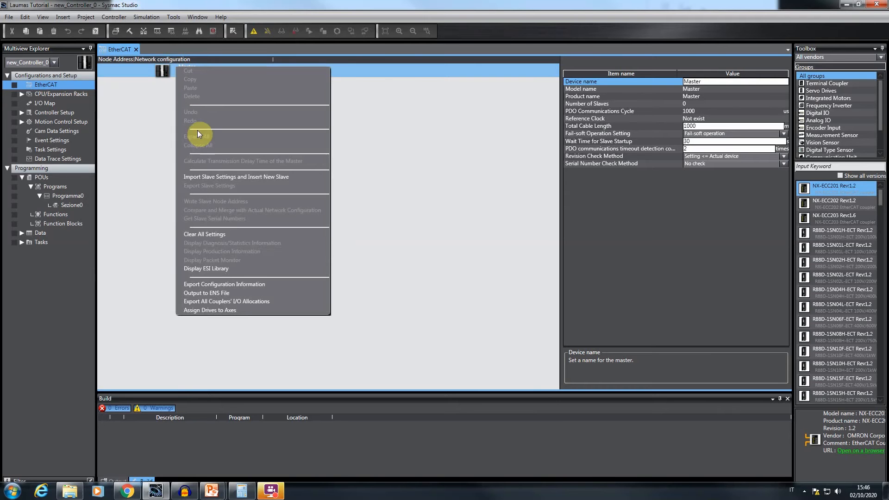
{"action": "left_click", "coordinate": [207, 268]}
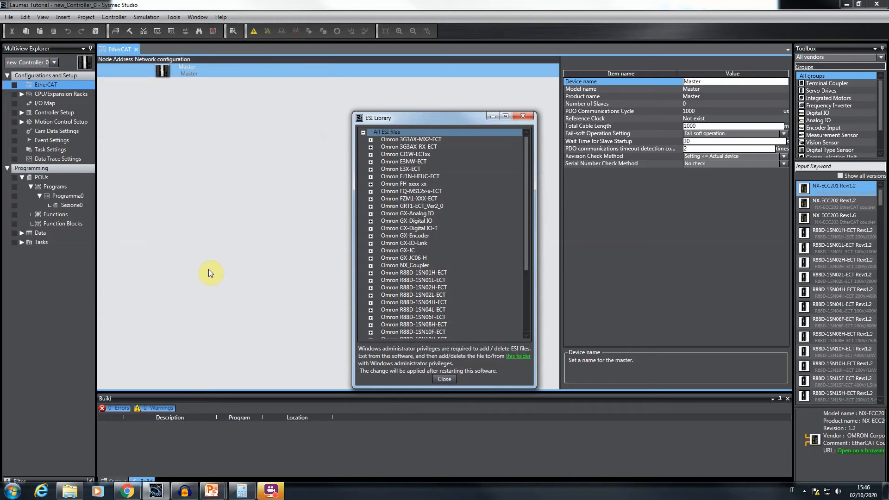
{"action": "mouse_move", "coordinate": [356, 294]}
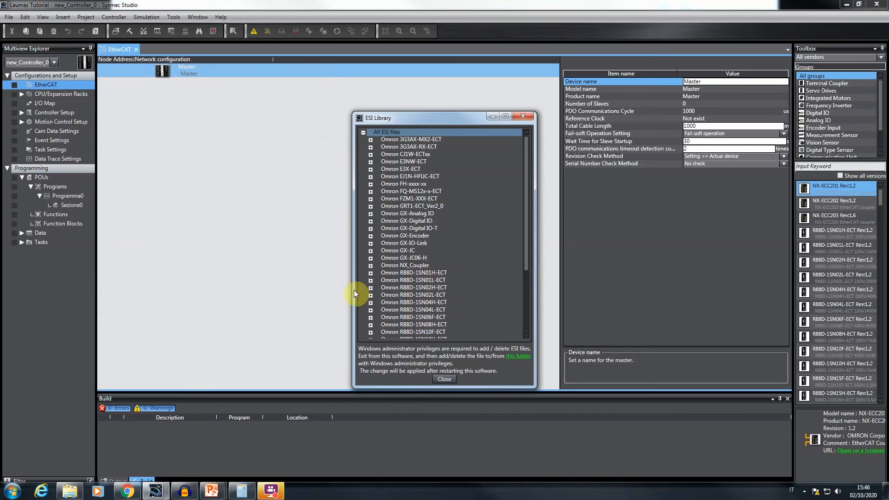
{"action": "mouse_move", "coordinate": [431, 363]}
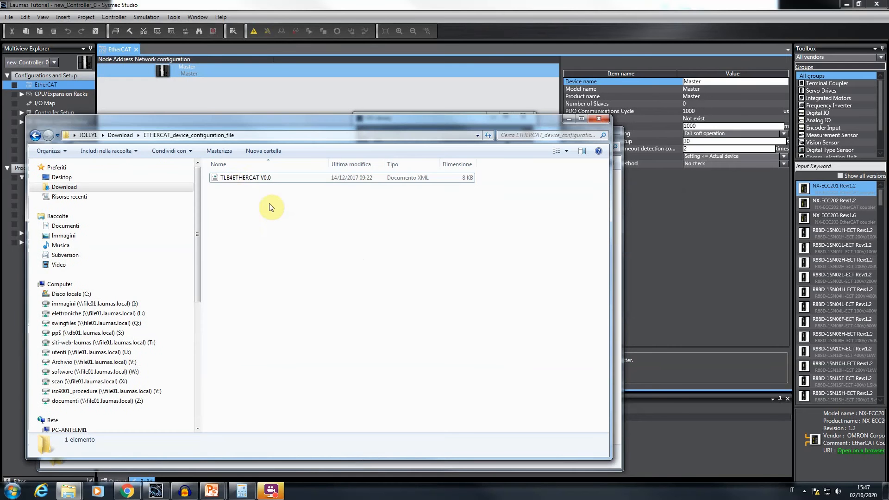
Copy the TLB4ETHERCAT V0.0 XML into UserEsiFiles and restart Sysmac Studio.
{"action": "left_click", "coordinate": [246, 178]}
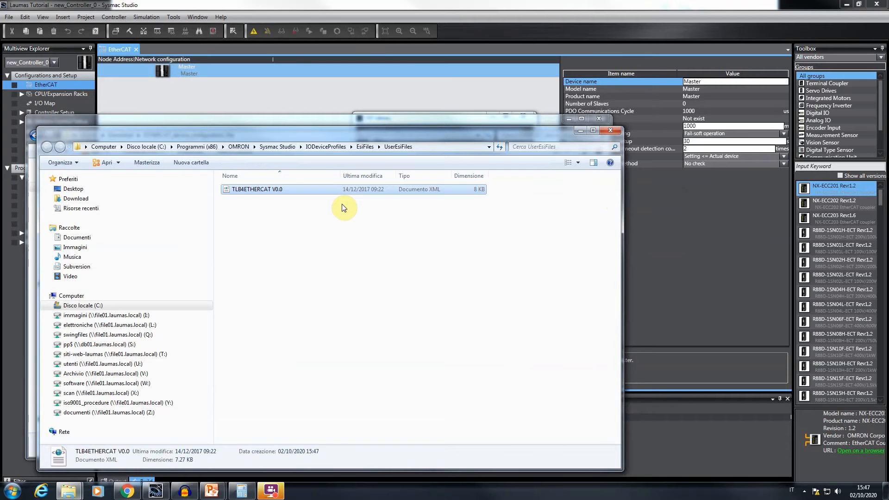
{"action": "mouse_move", "coordinate": [578, 91]}
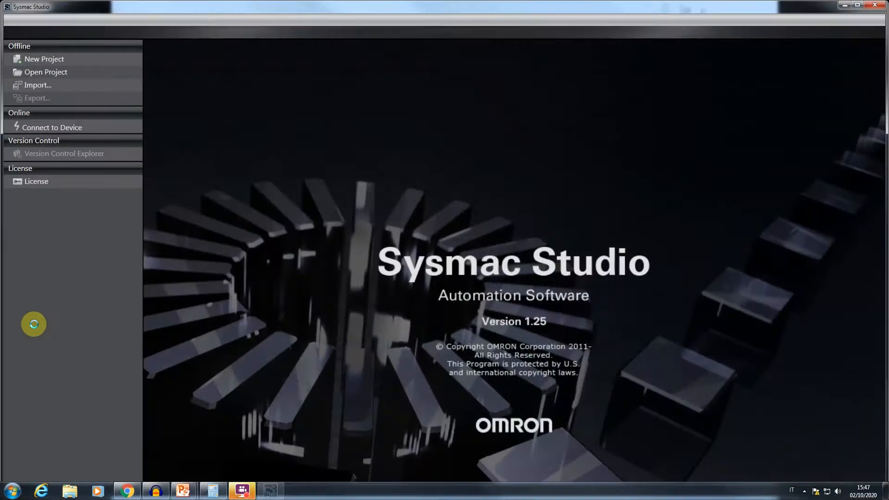
Reopen the project and bring up the EtherCAT network configuration again.
{"action": "left_click", "coordinate": [46, 72]}
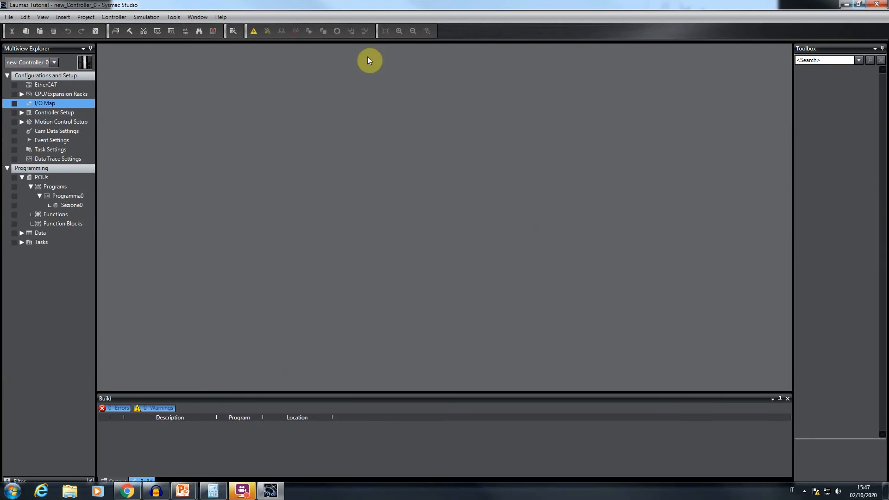
{"action": "mouse_move", "coordinate": [56, 86]}
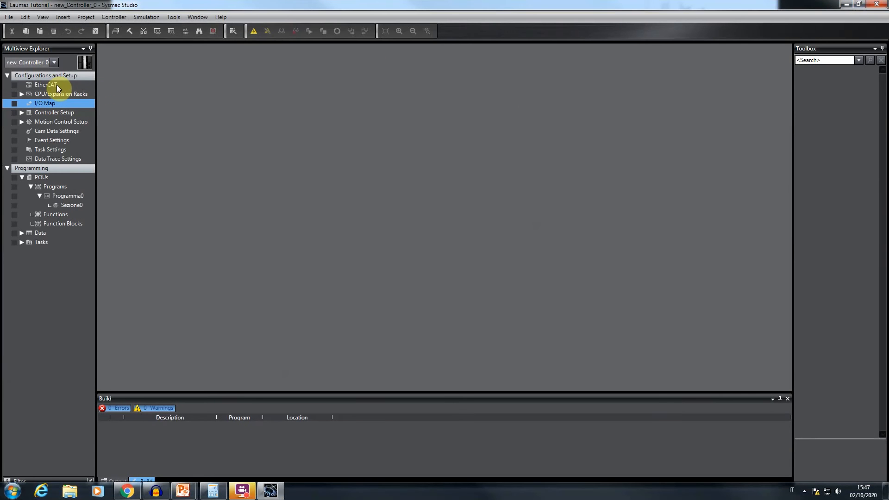
{"action": "left_click", "coordinate": [45, 84]}
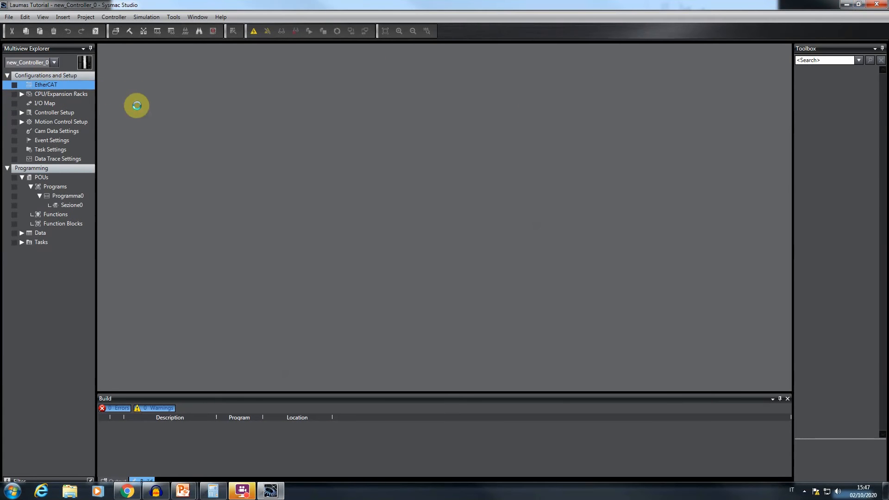
{"action": "double_click", "coordinate": [46, 84]}
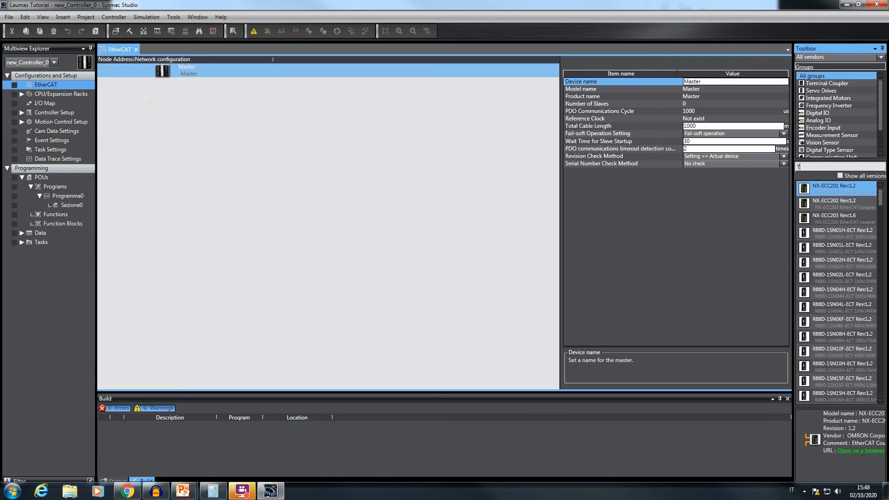
Add the TLB4 slave found in the Toolbox, named Bil, at node address 2.
{"action": "type", "text": "TLB4"}
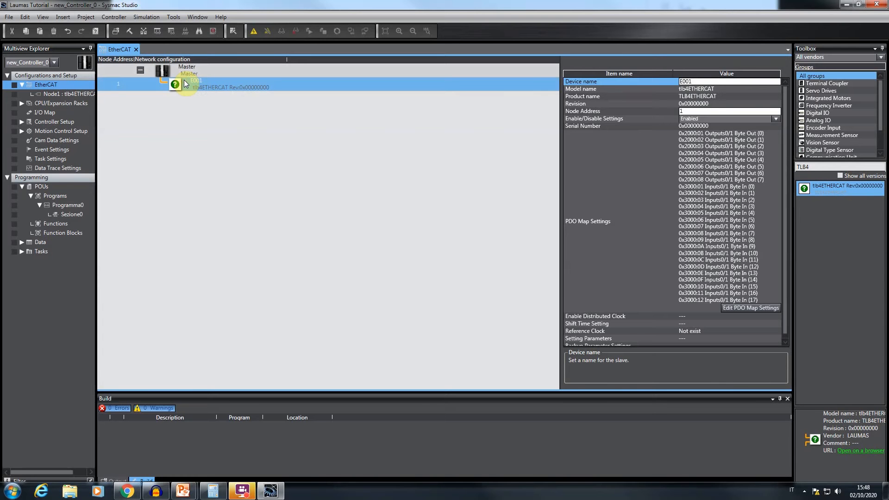
{"action": "mouse_move", "coordinate": [668, 97]}
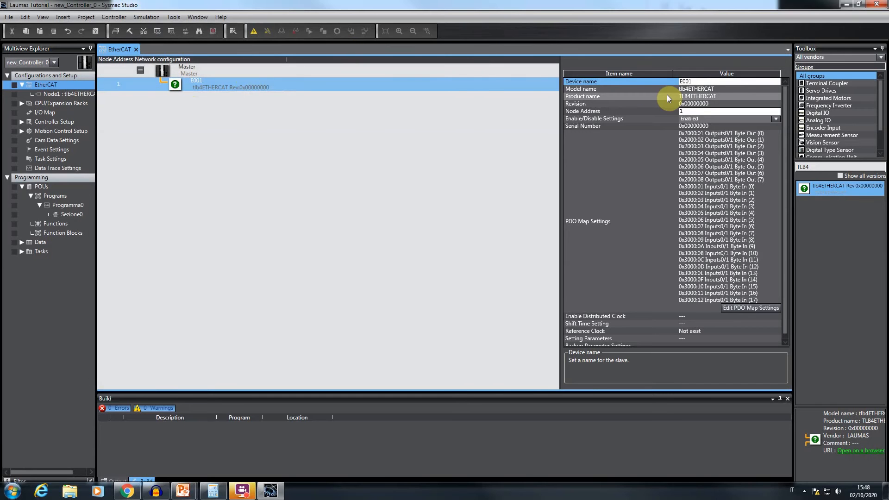
{"action": "mouse_move", "coordinate": [669, 96]}
{"action": "type", "text": "E"}
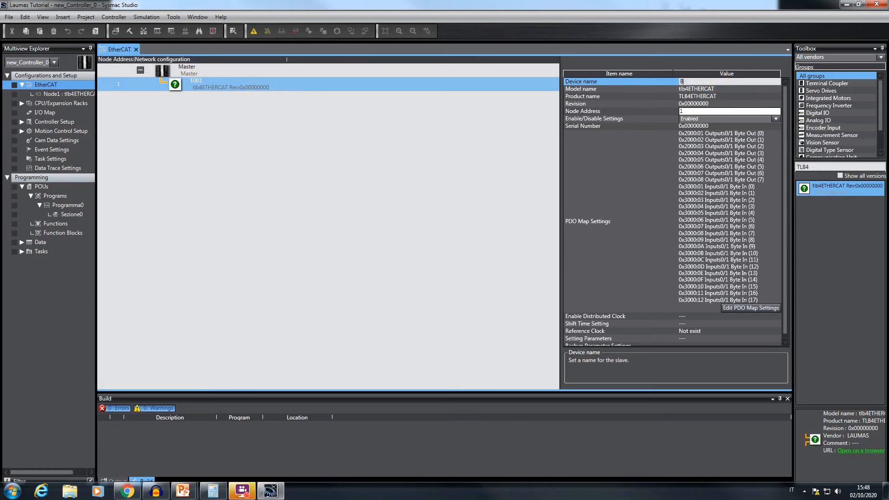
{"action": "type", "text": "il"}
{"action": "left_click", "coordinate": [730, 111]}
{"action": "type", "text": "2"}
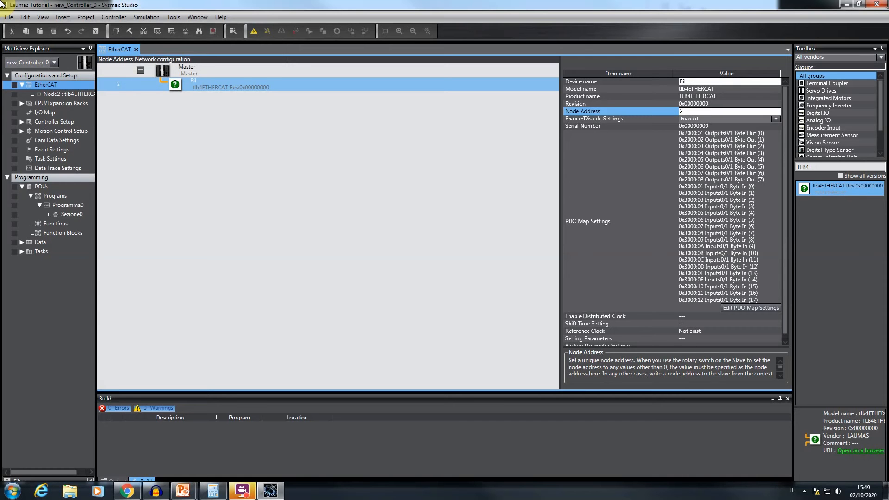
{"action": "mouse_move", "coordinate": [254, 31]}
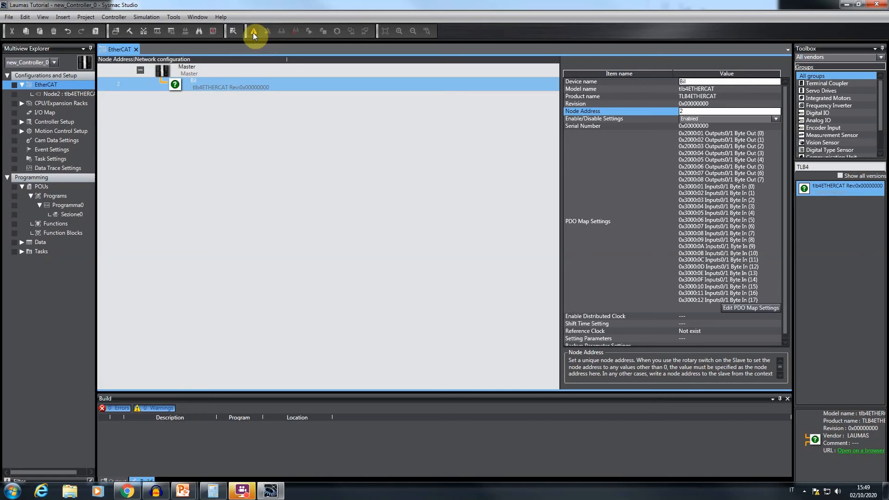
Go online and write node address 2 to the physical TLB4ETHERCAT slave.
{"action": "left_click", "coordinate": [255, 31]}
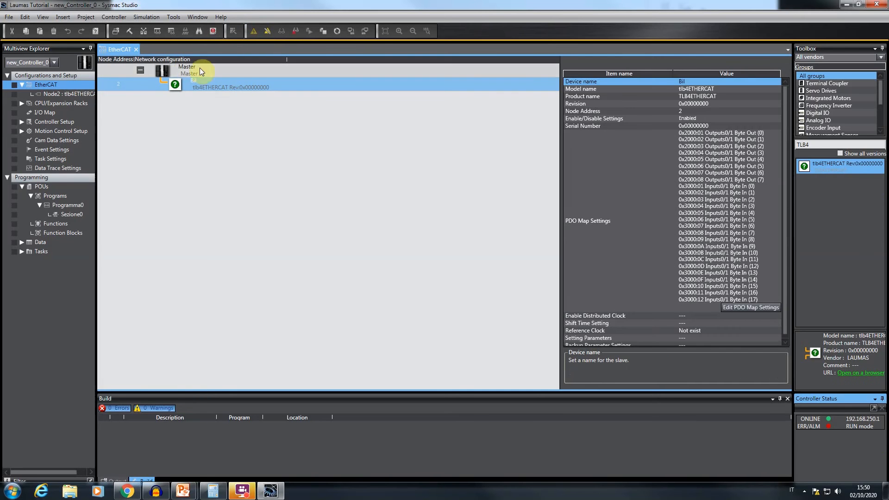
{"action": "mouse_move", "coordinate": [187, 70]}
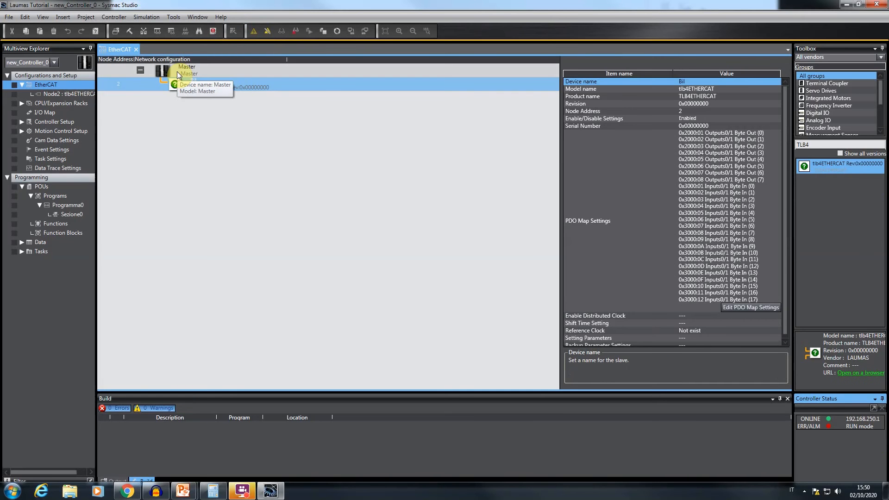
{"action": "right_click", "coordinate": [162, 71]}
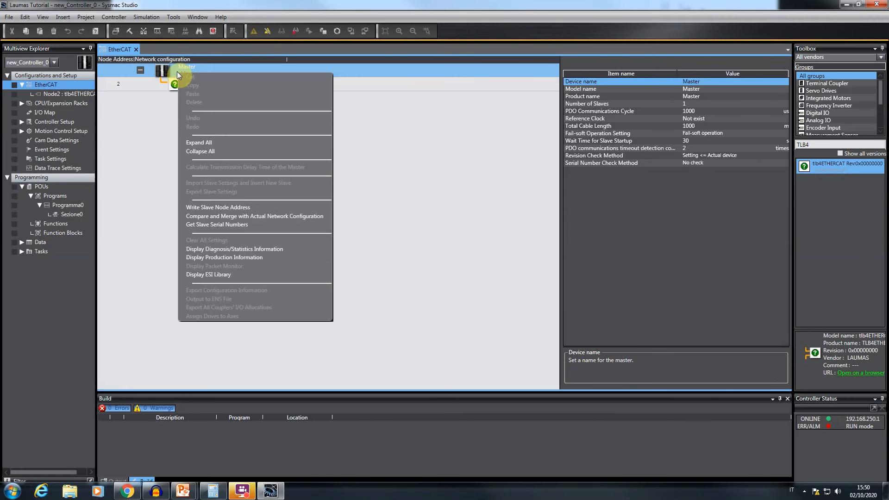
{"action": "mouse_move", "coordinate": [208, 274]}
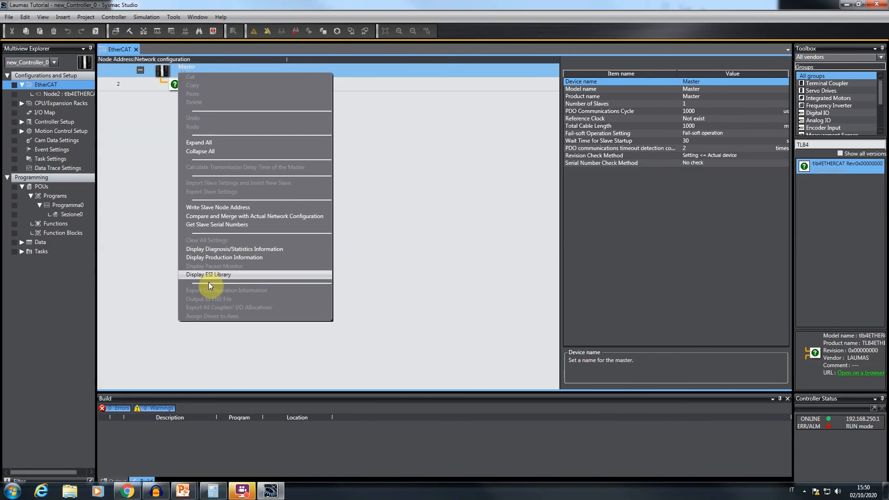
{"action": "left_click", "coordinate": [218, 207]}
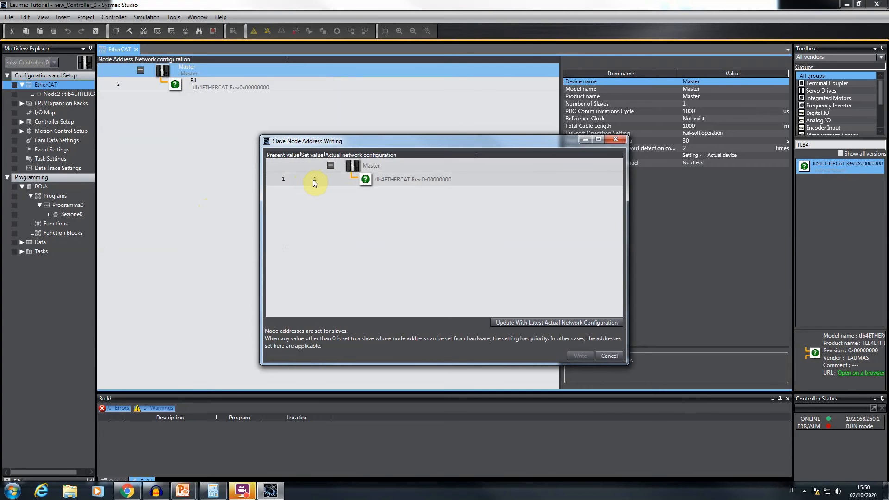
{"action": "left_click", "coordinate": [313, 179]}
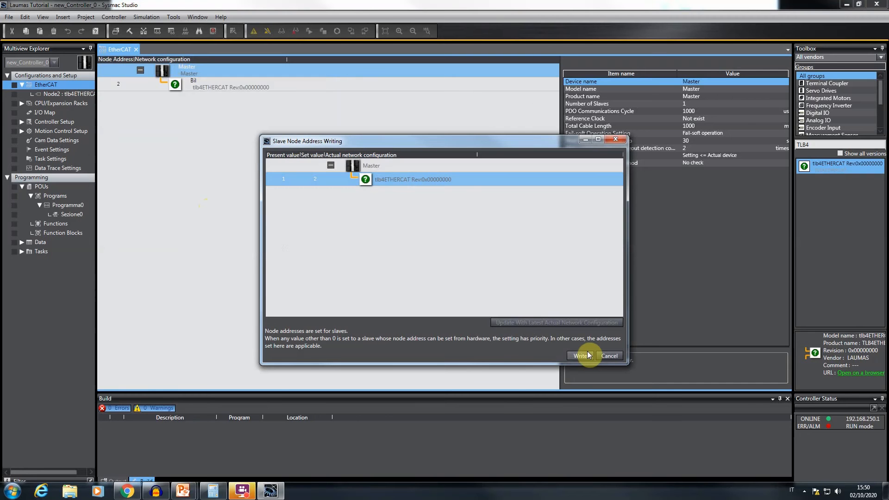
{"action": "left_click", "coordinate": [579, 355]}
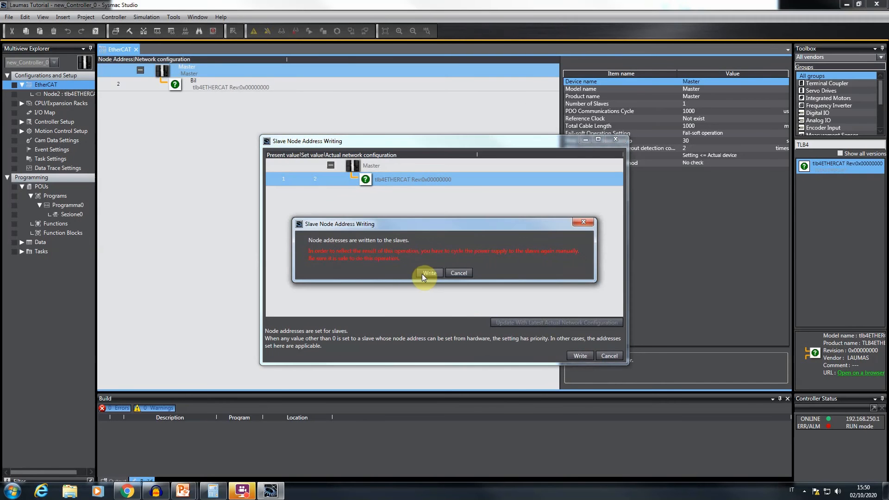
{"action": "mouse_move", "coordinate": [320, 201]}
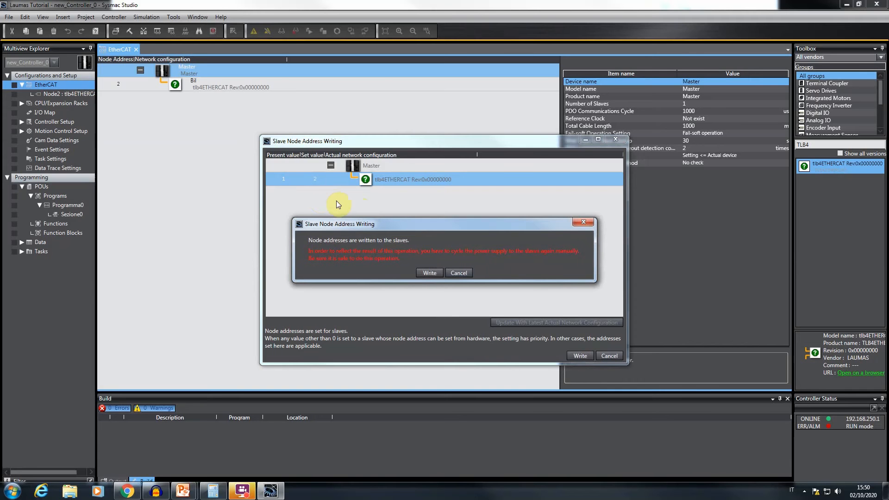
{"action": "left_click", "coordinate": [429, 273]}
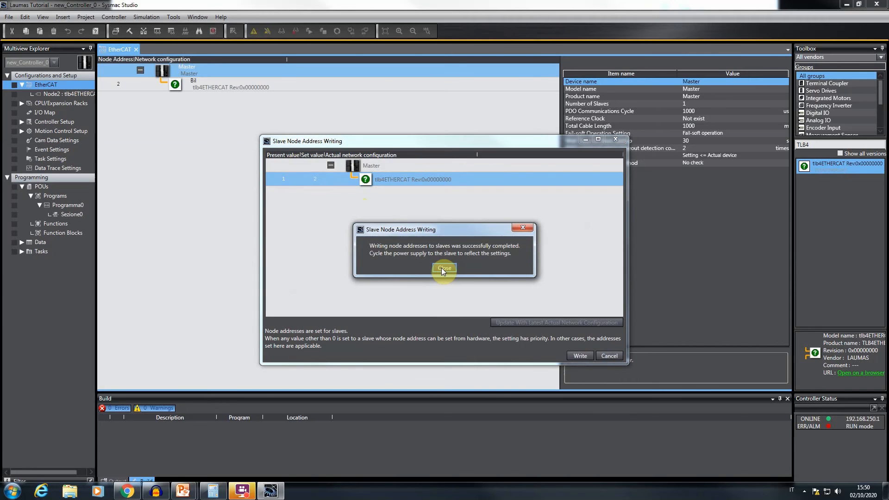
{"action": "left_click", "coordinate": [444, 268]}
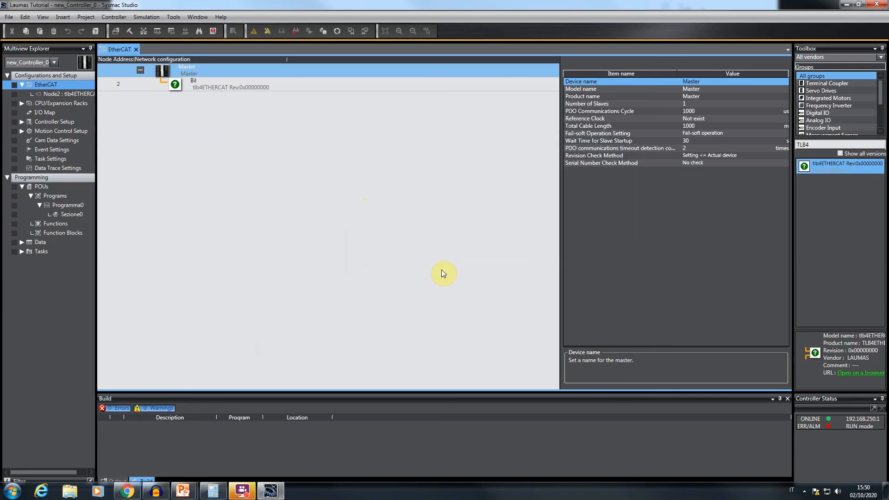
{"action": "mouse_move", "coordinate": [359, 199]}
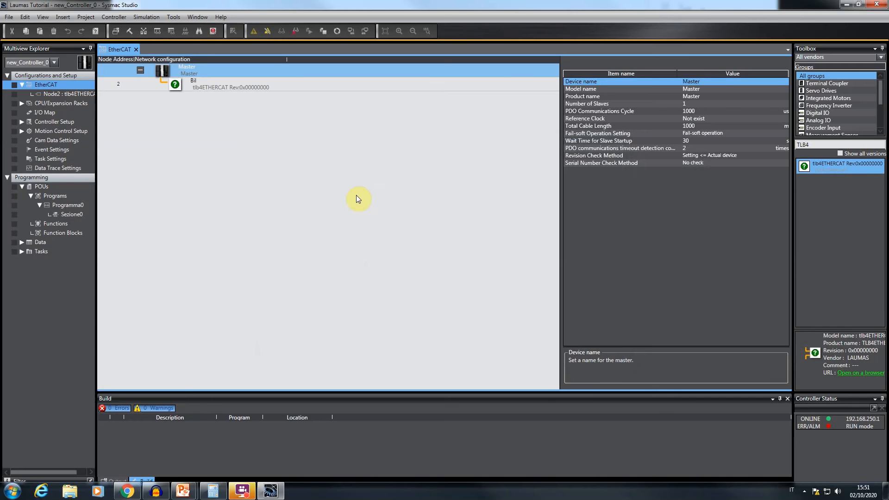
{"action": "mouse_move", "coordinate": [333, 176]}
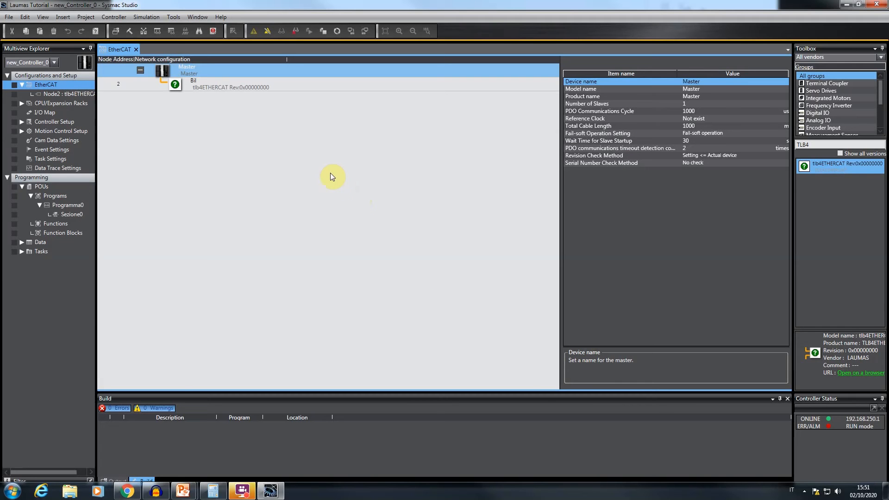
{"action": "mouse_move", "coordinate": [221, 115]}
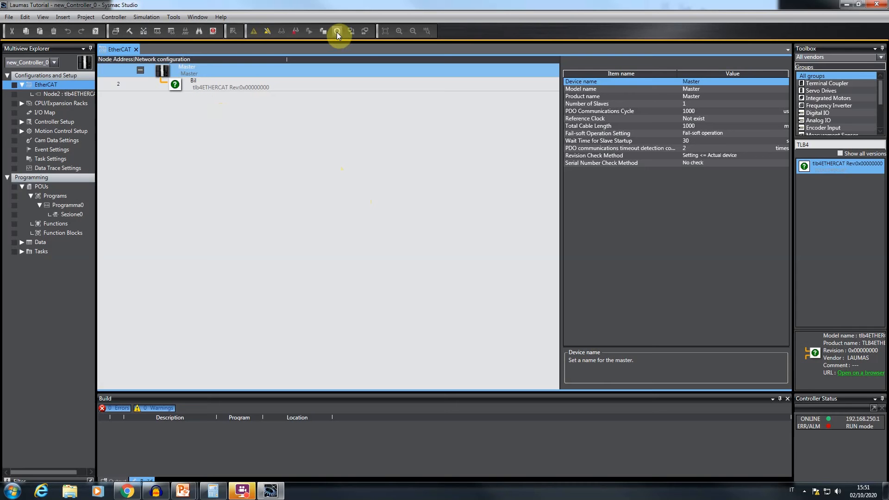
Synchronize and transfer the project to the controller, accepting stop and RUN restart.
{"action": "left_click", "coordinate": [338, 31]}
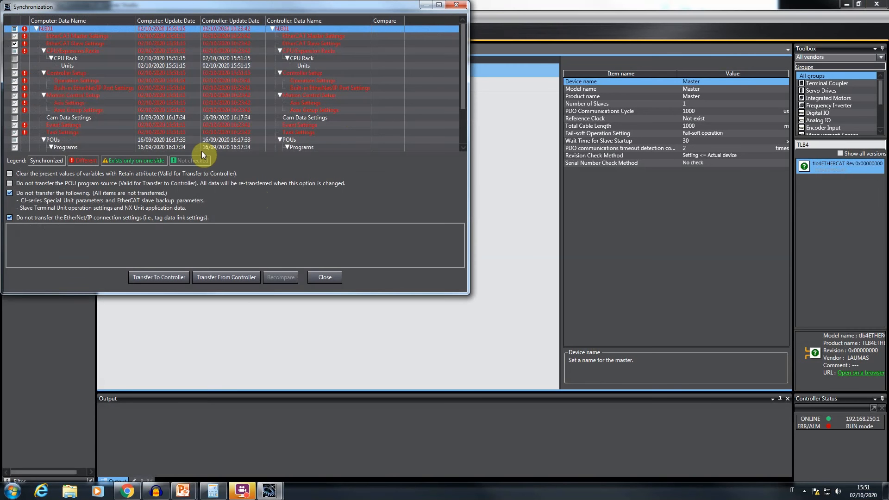
{"action": "mouse_move", "coordinate": [204, 175]}
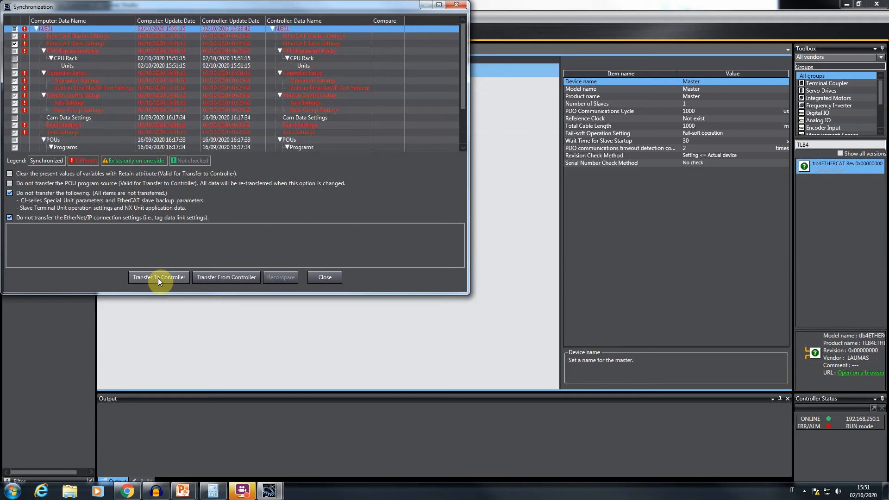
{"action": "left_click", "coordinate": [159, 277]}
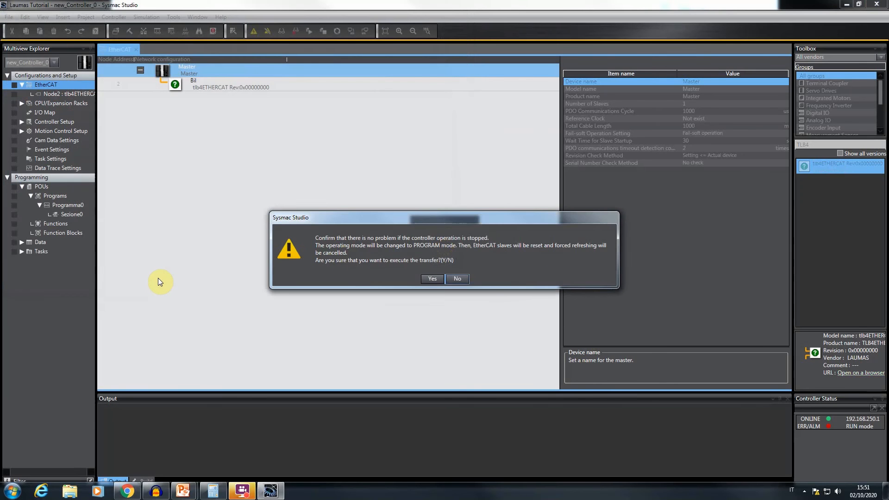
{"action": "left_click", "coordinate": [431, 278]}
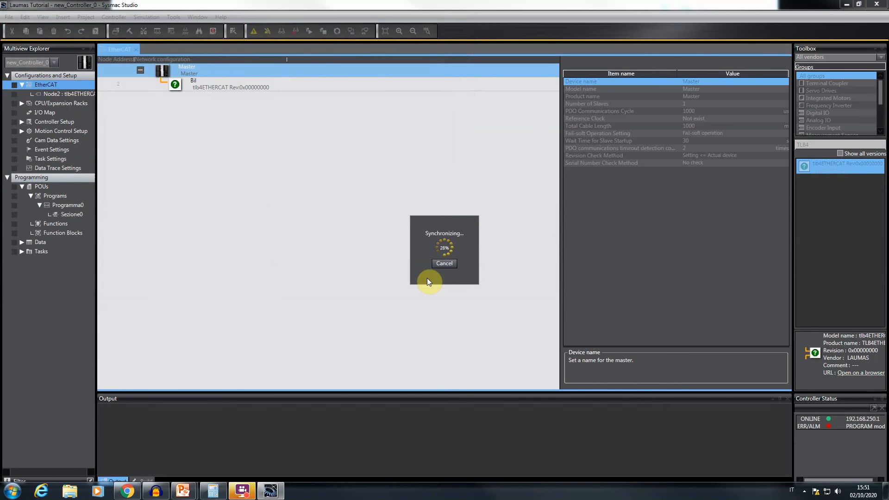
{"action": "mouse_move", "coordinate": [386, 239]}
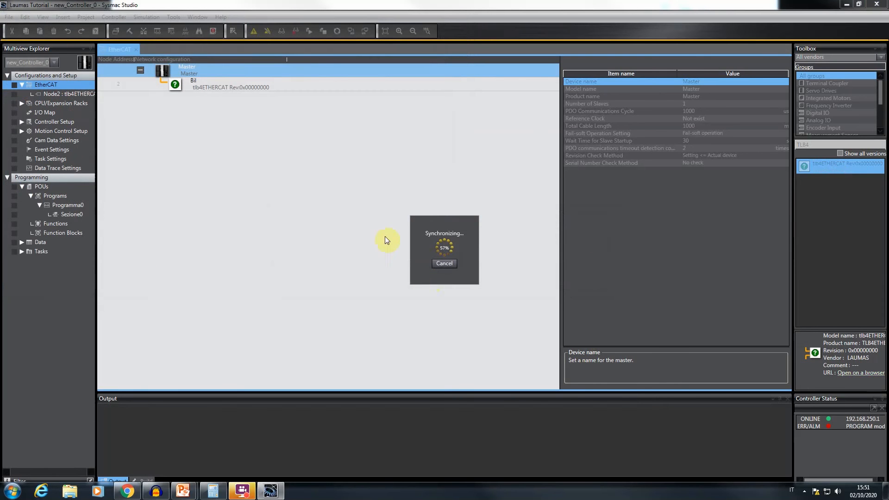
{"action": "mouse_move", "coordinate": [367, 223]}
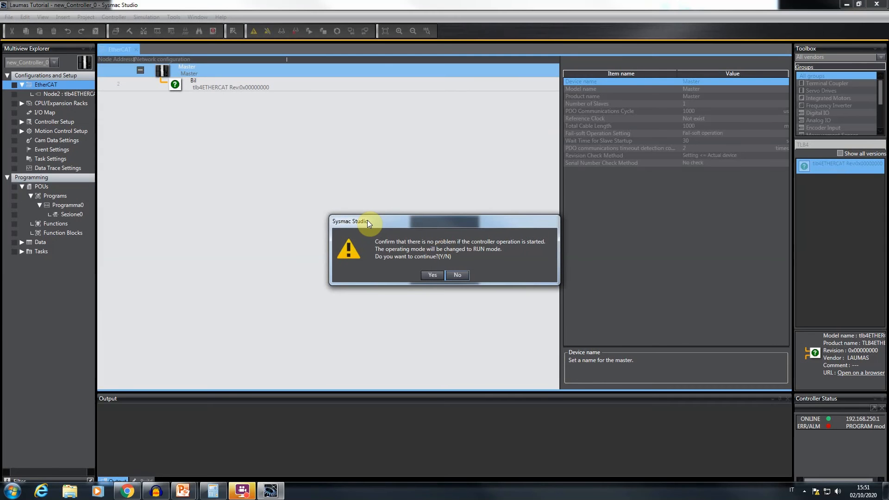
{"action": "left_click", "coordinate": [432, 275]}
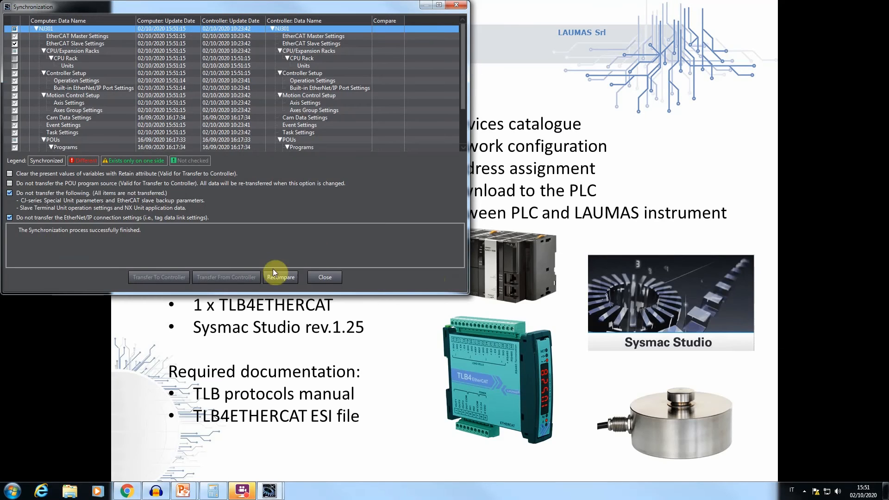
Close the synchronization results and expand the tlb4ETHERCAT node in the I/O Map.
{"action": "left_click", "coordinate": [323, 277]}
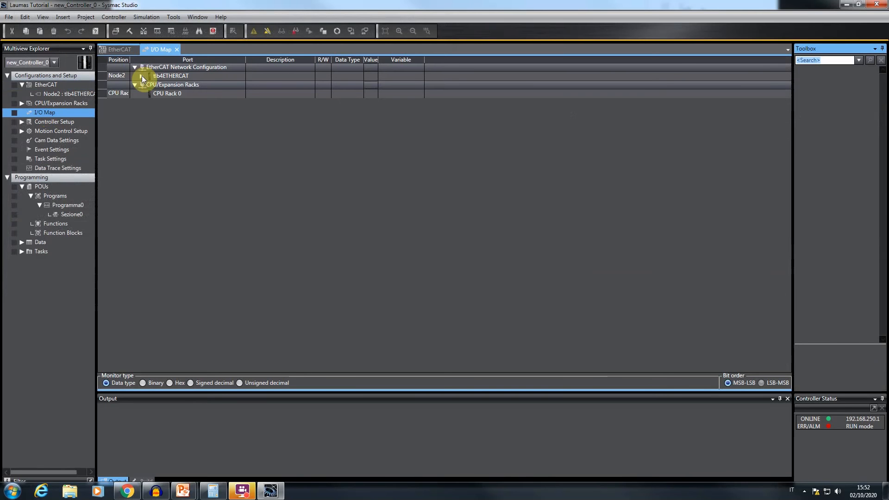
{"action": "left_click", "coordinate": [142, 75]}
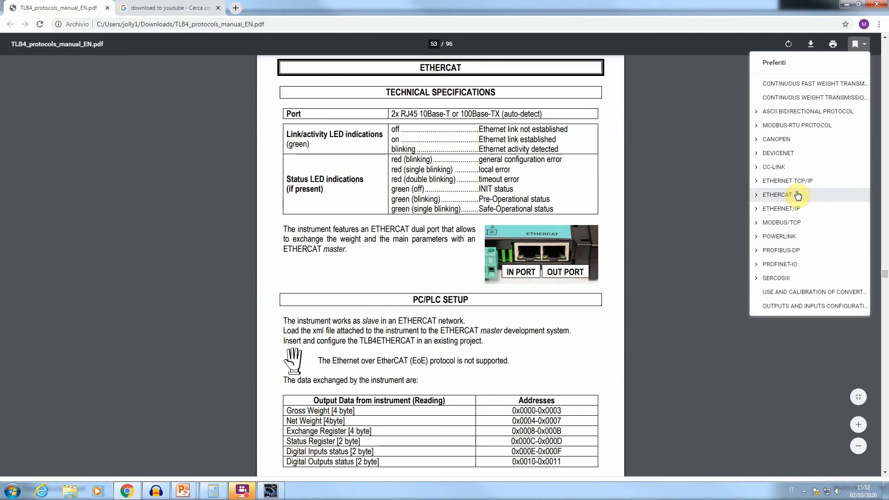
{"action": "mouse_move", "coordinate": [349, 318]}
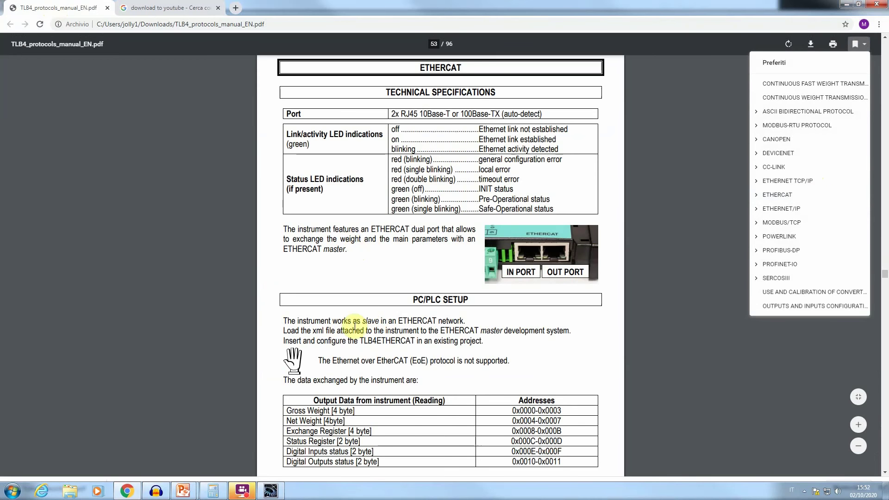
Highlight the Writing data heading and scroll to the Status Register bit table.
{"action": "scroll", "scroll_direction": "down", "scroll_amount": 3}
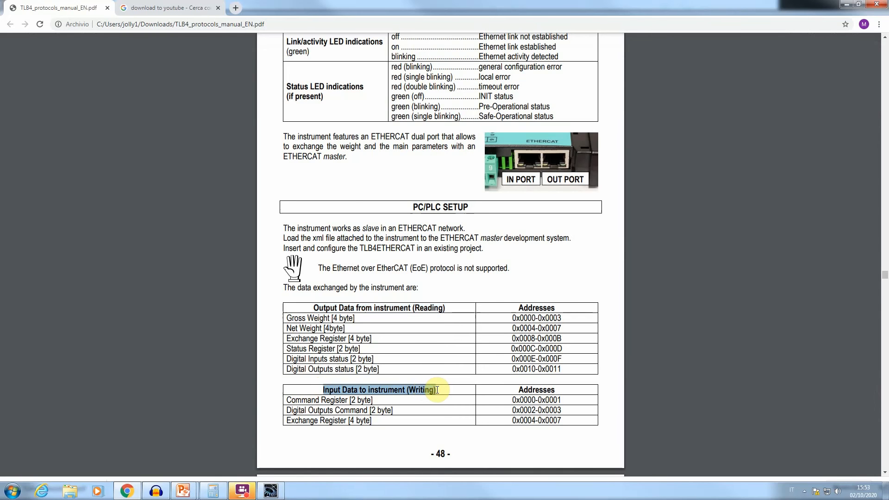
{"action": "double_click", "coordinate": [319, 318]}
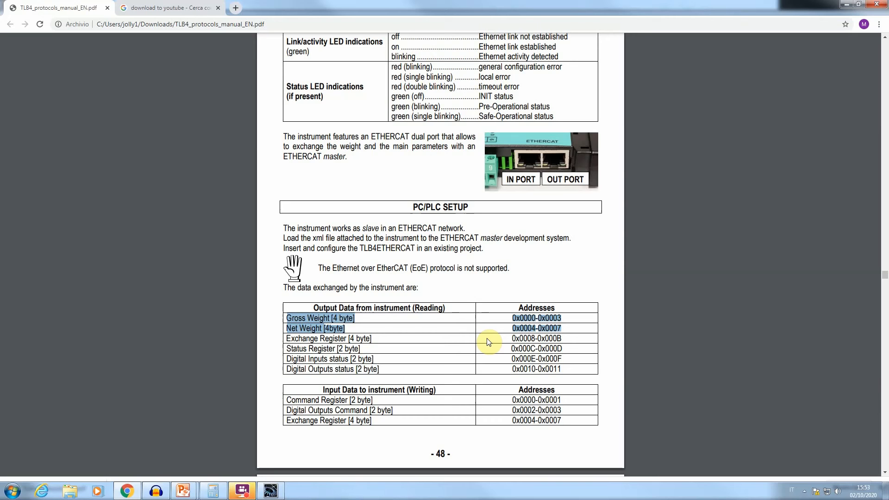
{"action": "mouse_move", "coordinate": [501, 348]}
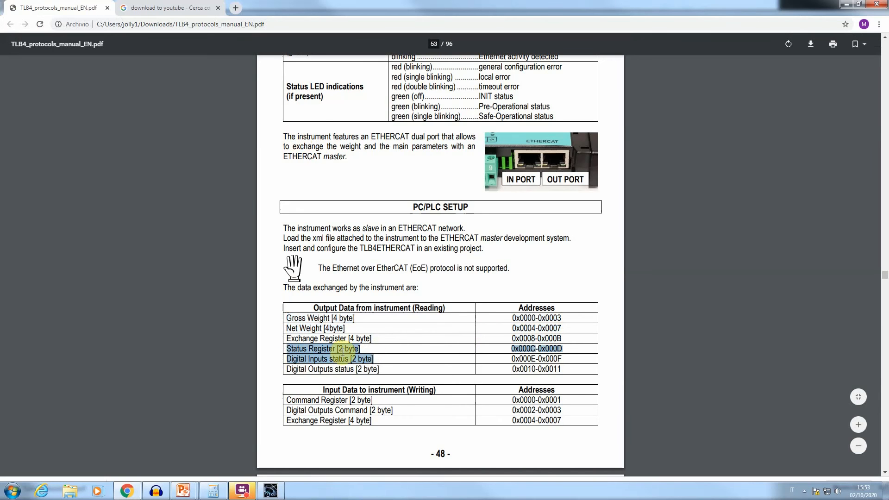
{"action": "scroll", "scroll_direction": "down", "scroll_amount": 3}
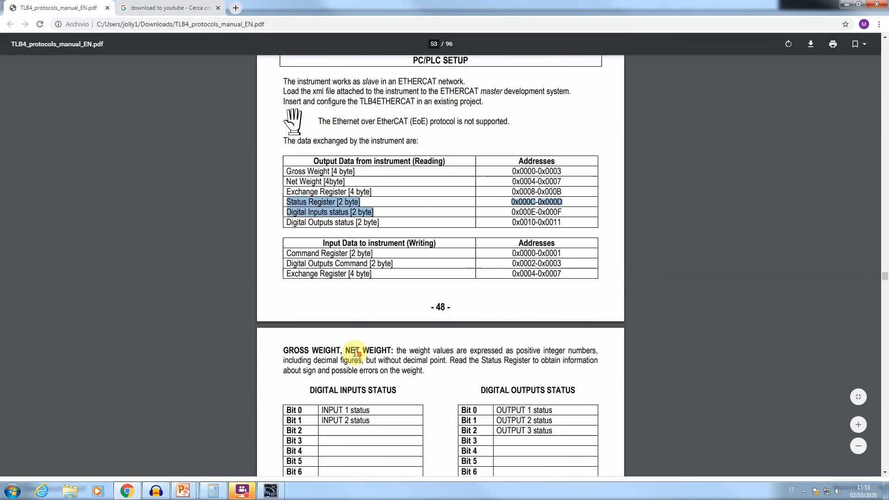
{"action": "scroll", "scroll_direction": "down", "scroll_amount": 3}
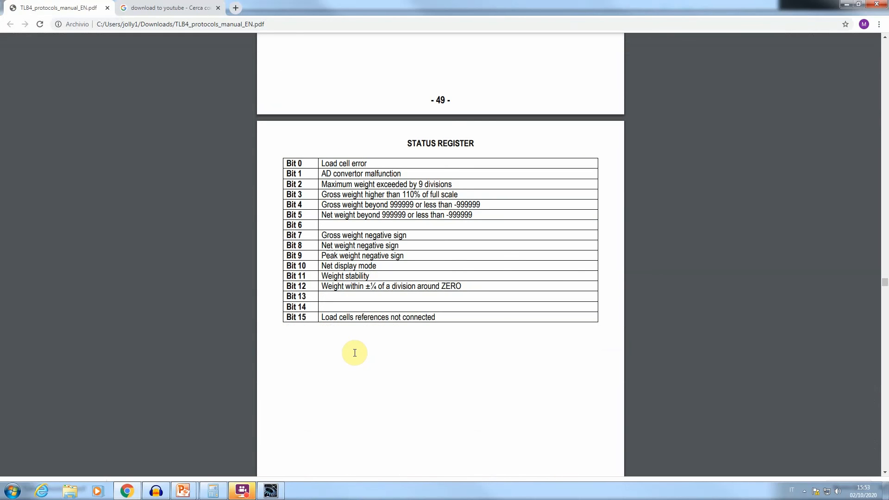
{"action": "mouse_move", "coordinate": [266, 302]}
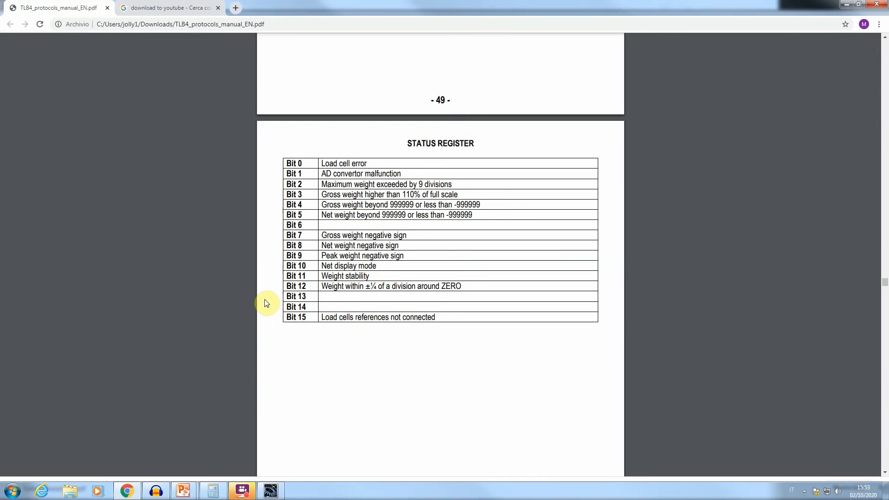
{"action": "mouse_move", "coordinate": [362, 355]}
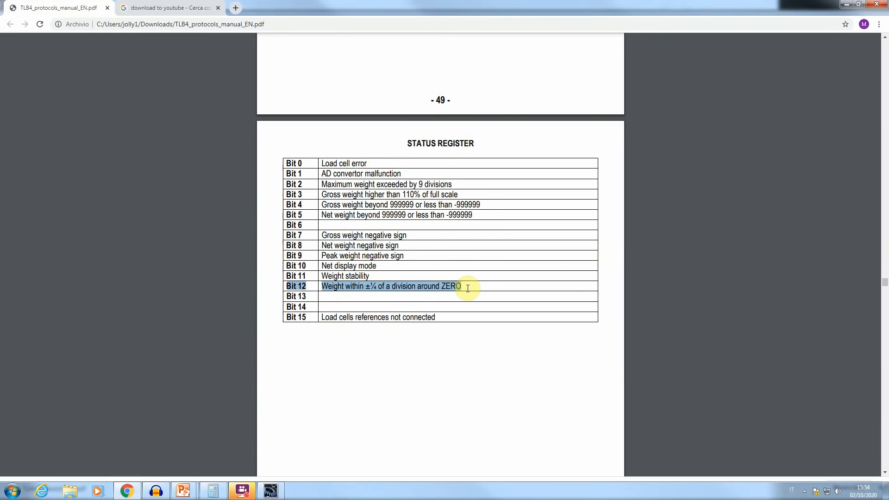
{"action": "mouse_move", "coordinate": [66, 295]}
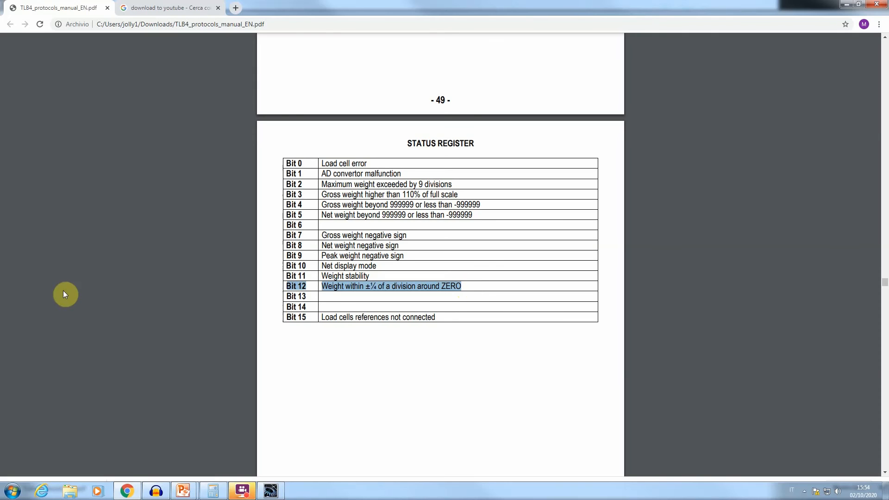
{"action": "mouse_move", "coordinate": [270, 490]}
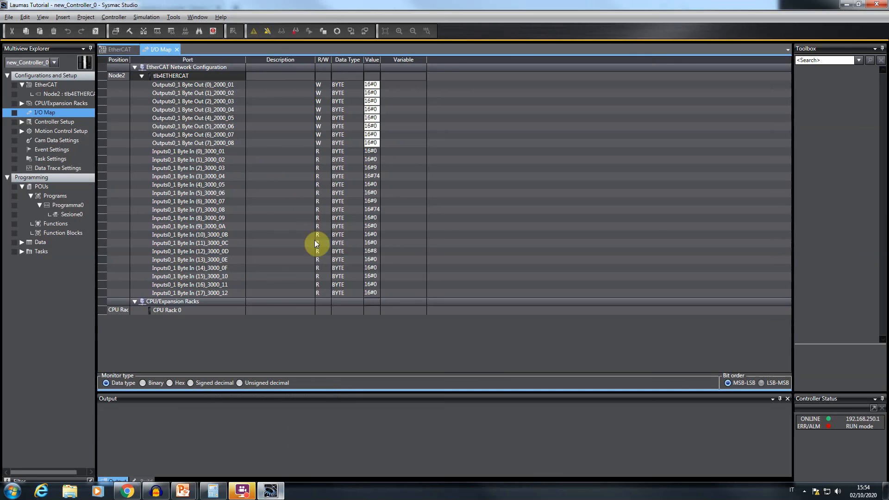
{"action": "mouse_move", "coordinate": [278, 168]}
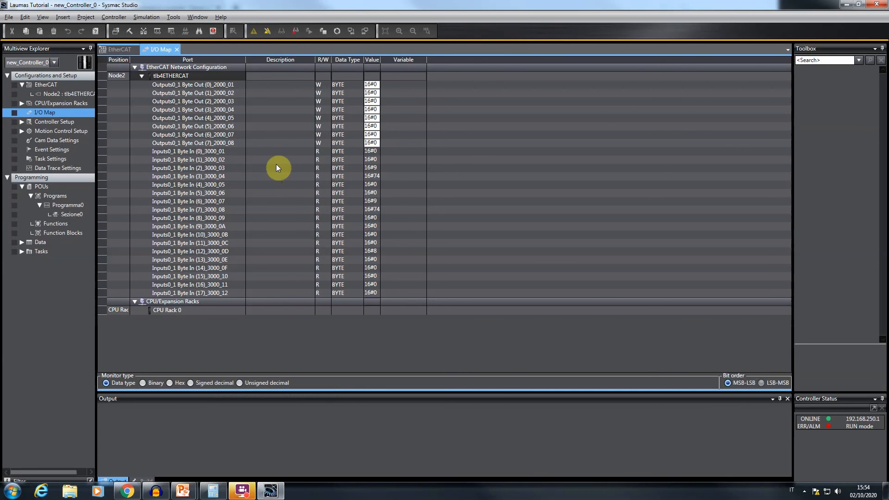
{"action": "mouse_move", "coordinate": [334, 114]}
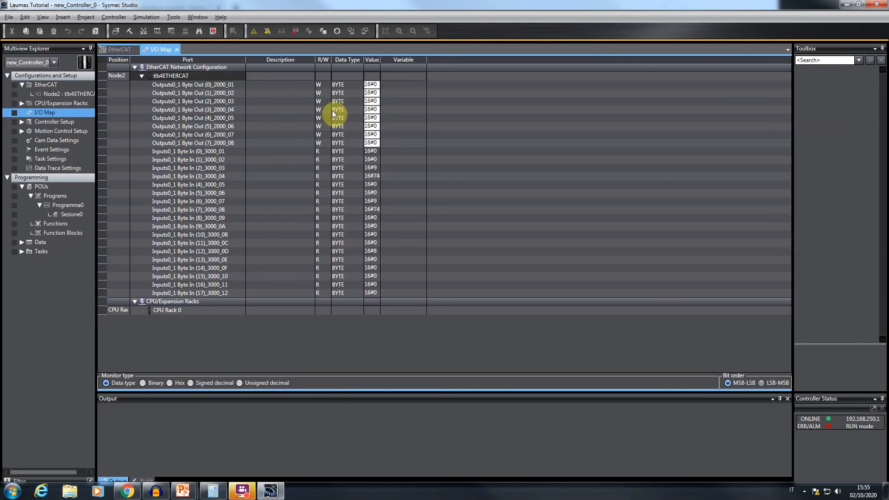
{"action": "mouse_move", "coordinate": [268, 162]}
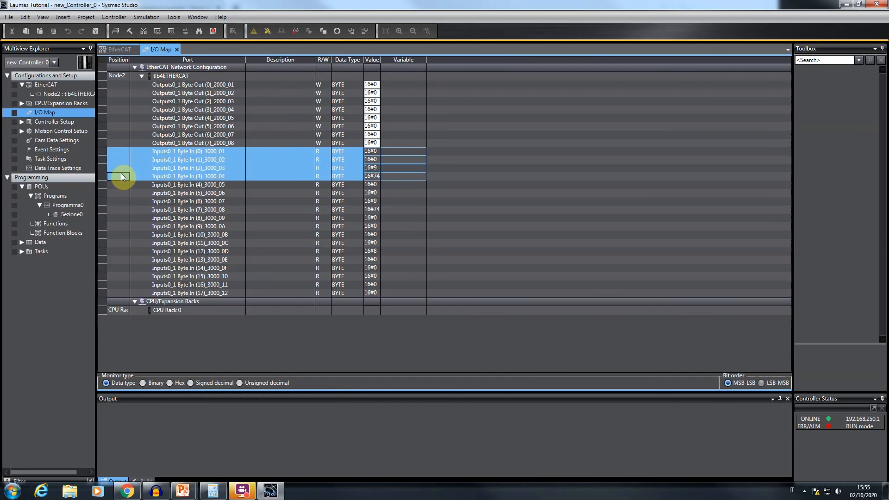
{"action": "mouse_move", "coordinate": [120, 187]}
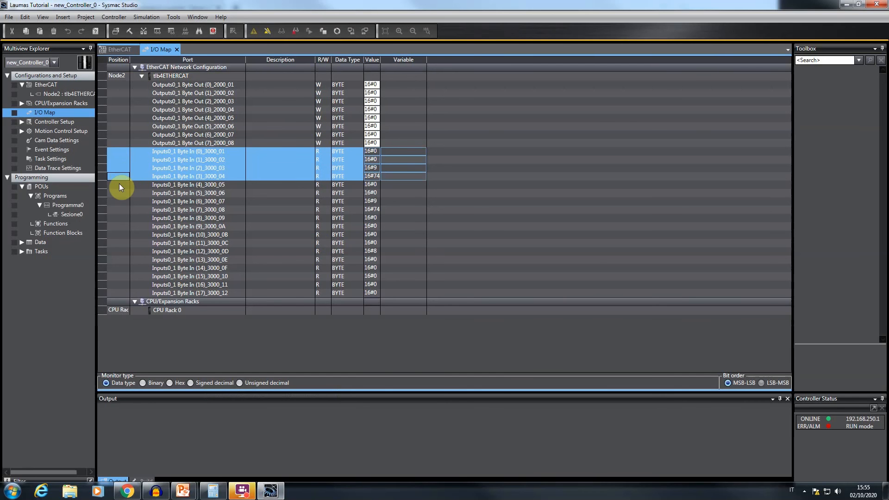
Select the Byte In 12–13 status register rows and bring up Calculator.
{"action": "left_click", "coordinate": [119, 213]}
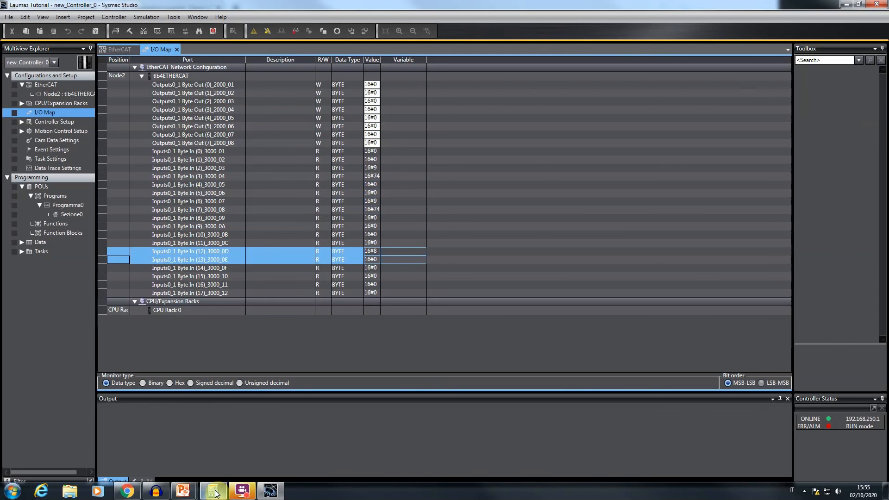
{"action": "left_click", "coordinate": [213, 490]}
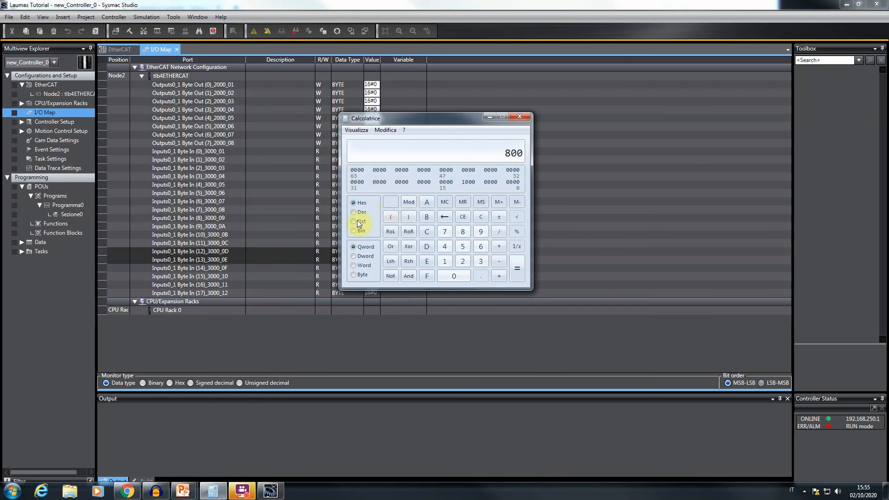
{"action": "left_click", "coordinate": [354, 230]}
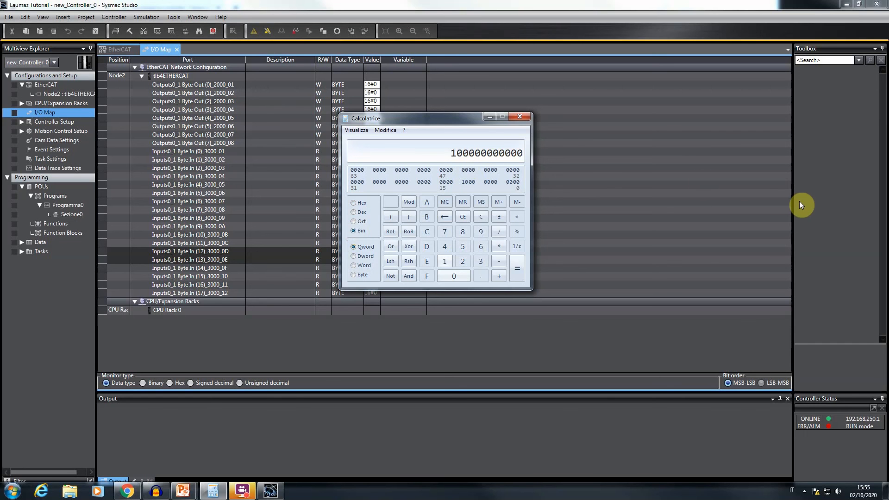
{"action": "mouse_move", "coordinate": [754, 199]}
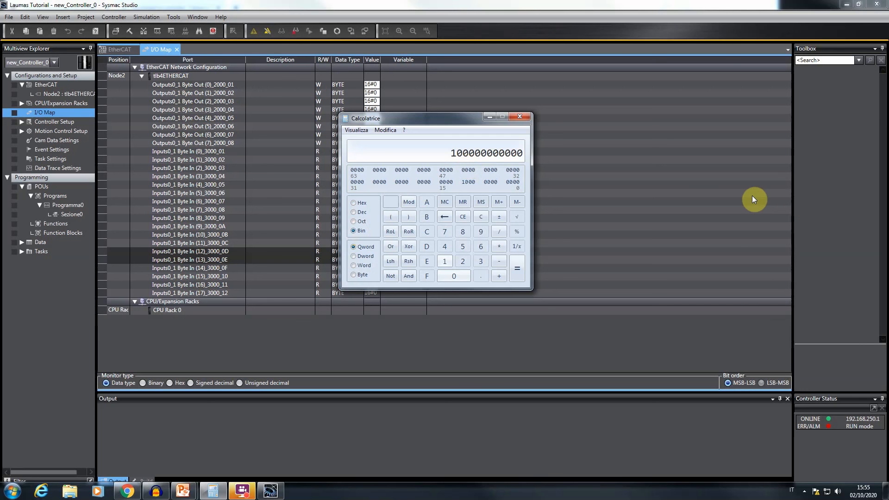
{"action": "mouse_move", "coordinate": [670, 167]}
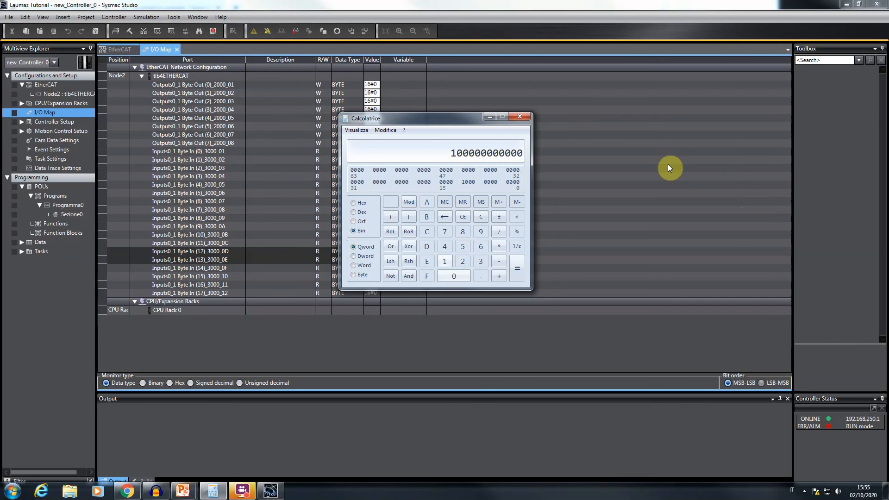
{"action": "mouse_move", "coordinate": [125, 490]}
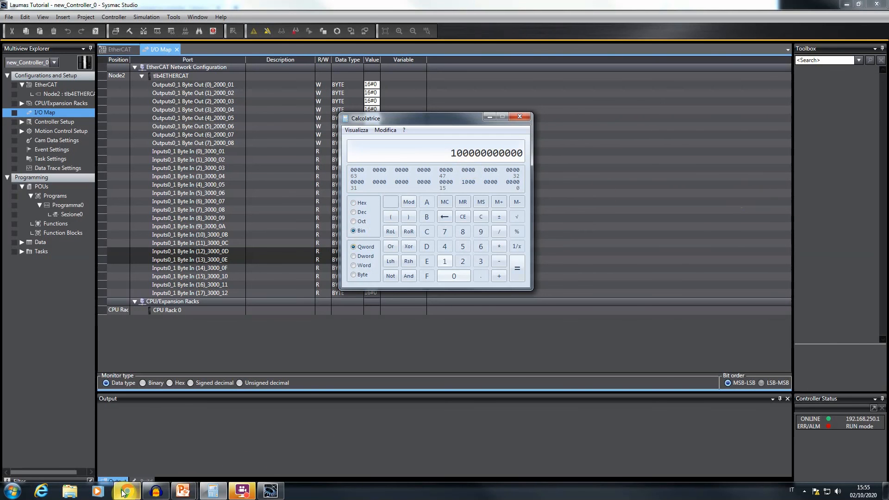
Return to the TLB4 protocols PDF and scroll to page 48's input data table.
{"action": "left_click", "coordinate": [127, 490]}
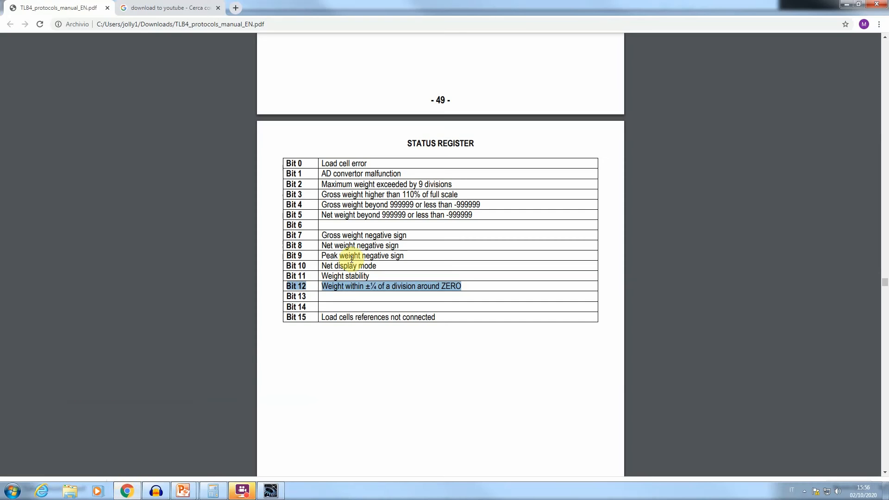
{"action": "scroll", "scroll_direction": "up", "scroll_amount": 3}
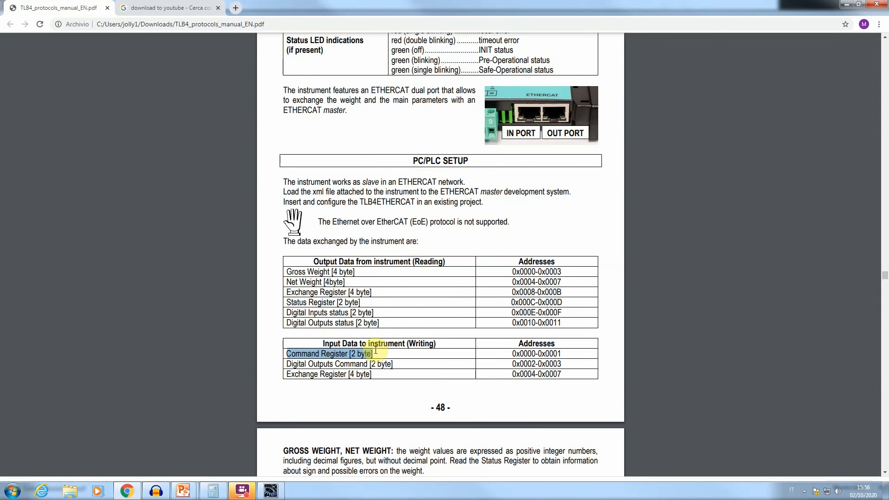
{"action": "scroll", "scroll_direction": "down", "scroll_amount": 3}
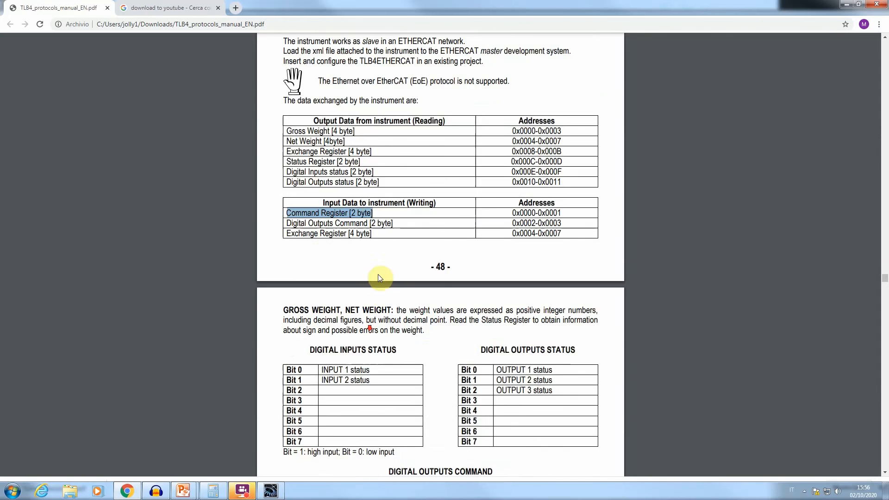
{"action": "scroll", "scroll_direction": "down", "scroll_amount": 3}
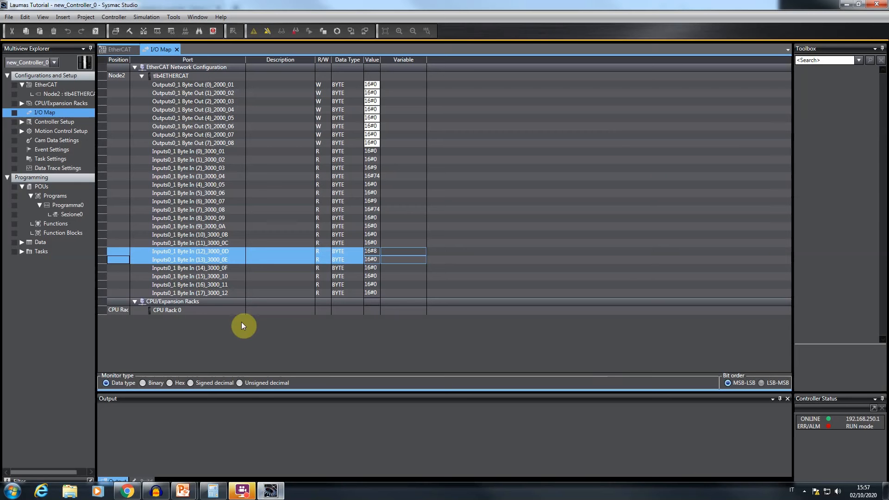
{"action": "mouse_move", "coordinate": [225, 197]}
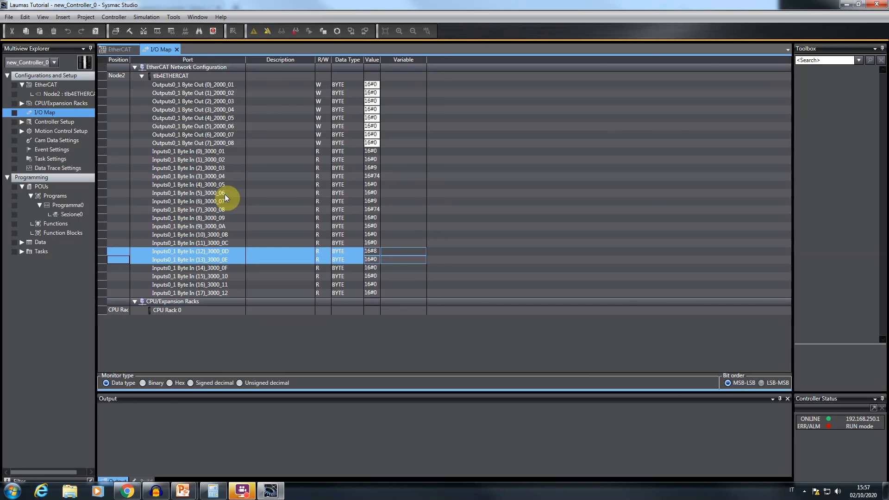
{"action": "mouse_move", "coordinate": [160, 148]}
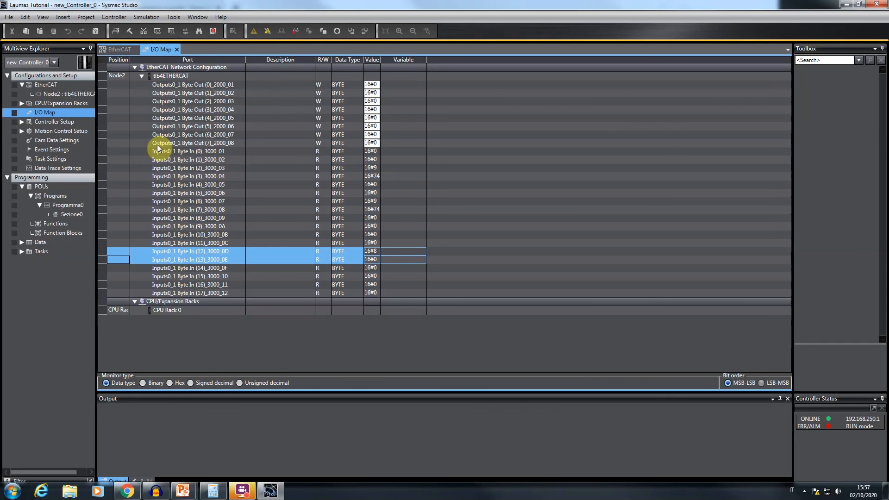
Select output bytes 0 and 1, write command 7, then bring Calculator back.
{"action": "left_click", "coordinate": [193, 93]}
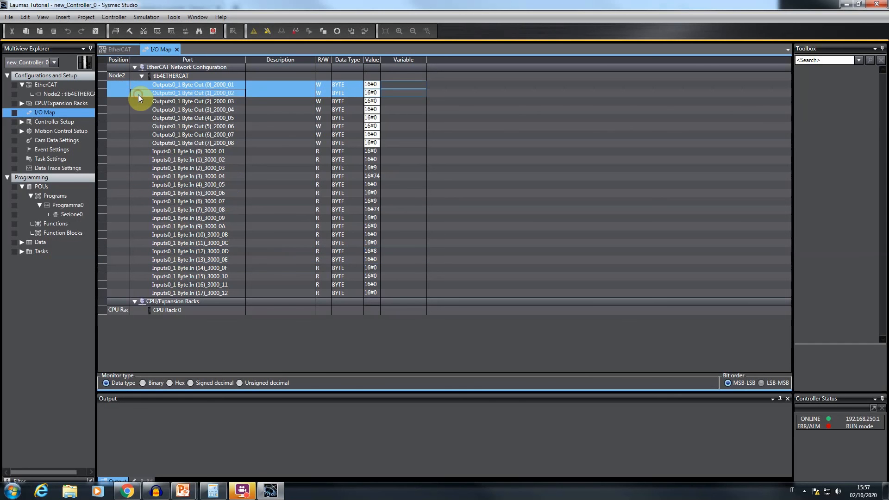
{"action": "left_click", "coordinate": [371, 93]}
{"action": "type", "text": "7"}
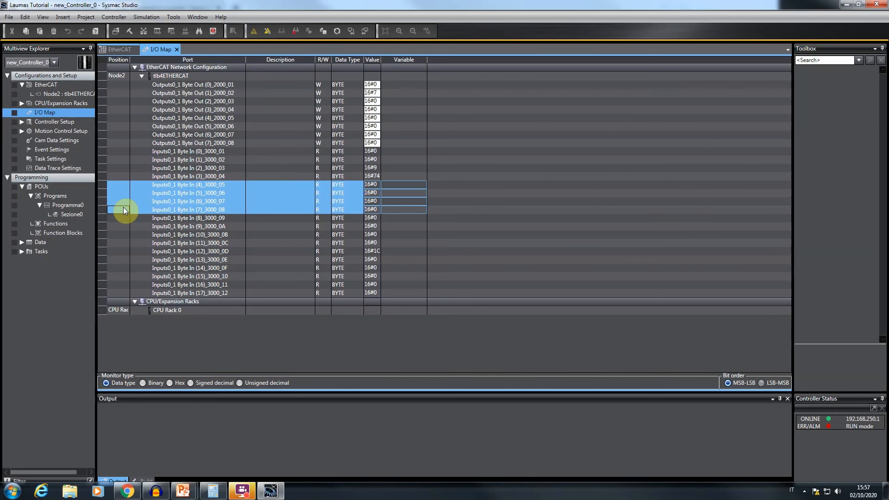
{"action": "left_click", "coordinate": [119, 256]}
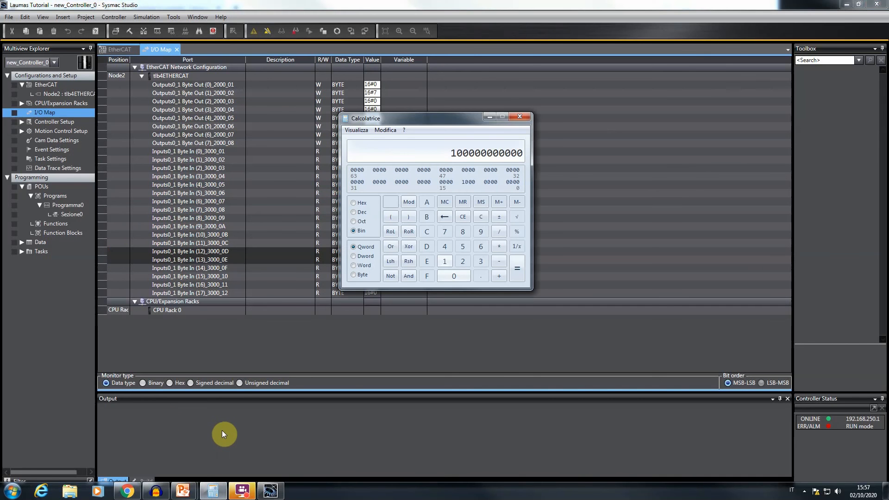
{"action": "mouse_move", "coordinate": [228, 371]}
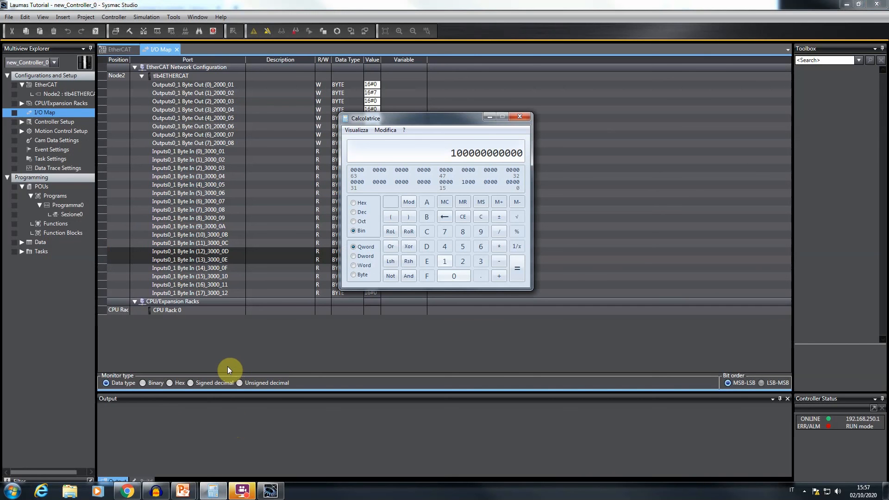
{"action": "mouse_move", "coordinate": [390, 217]}
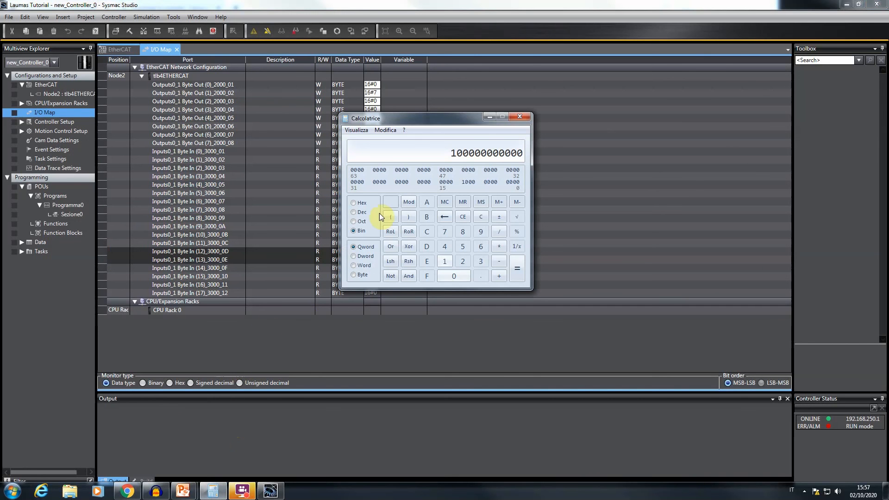
Enter status byte 1C in Hex mode and convert it to binary (111000000).
{"action": "left_click", "coordinate": [354, 202]}
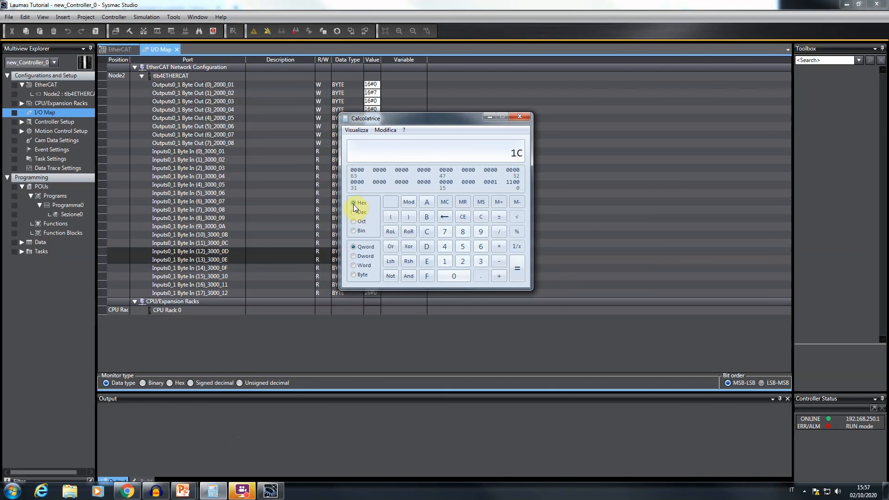
{"action": "left_click", "coordinate": [354, 230]}
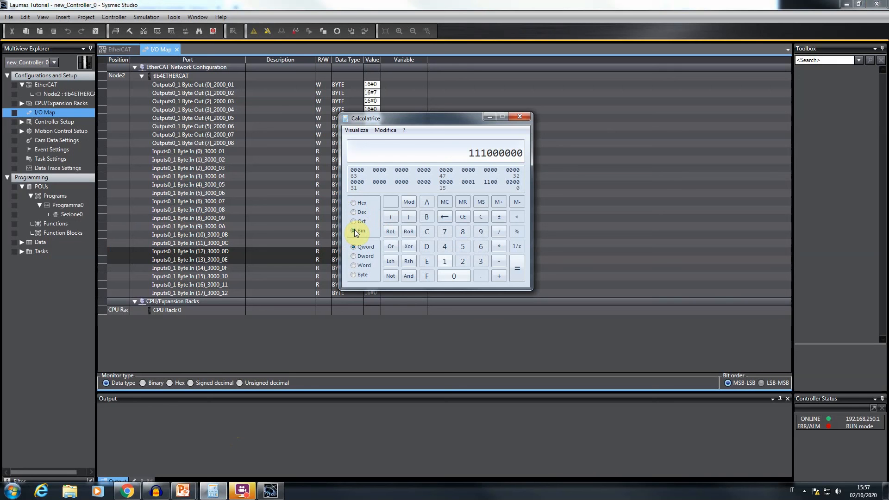
{"action": "left_click", "coordinate": [353, 230]}
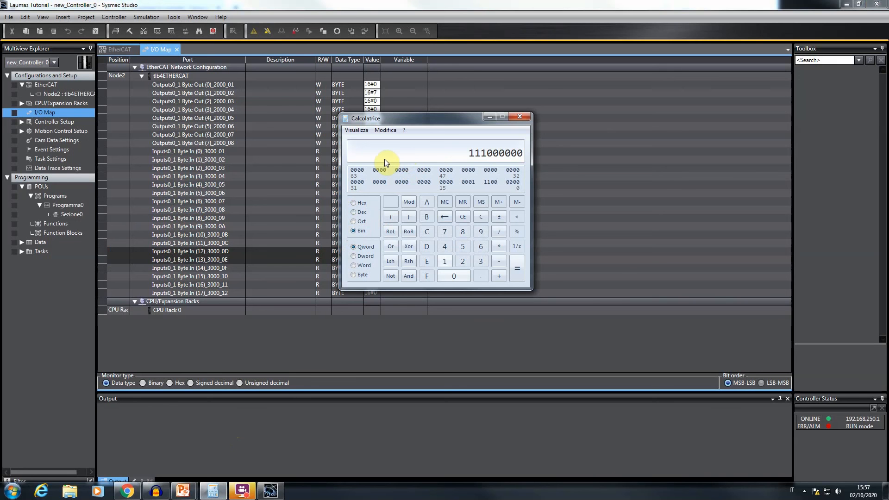
{"action": "mouse_move", "coordinate": [468, 161]}
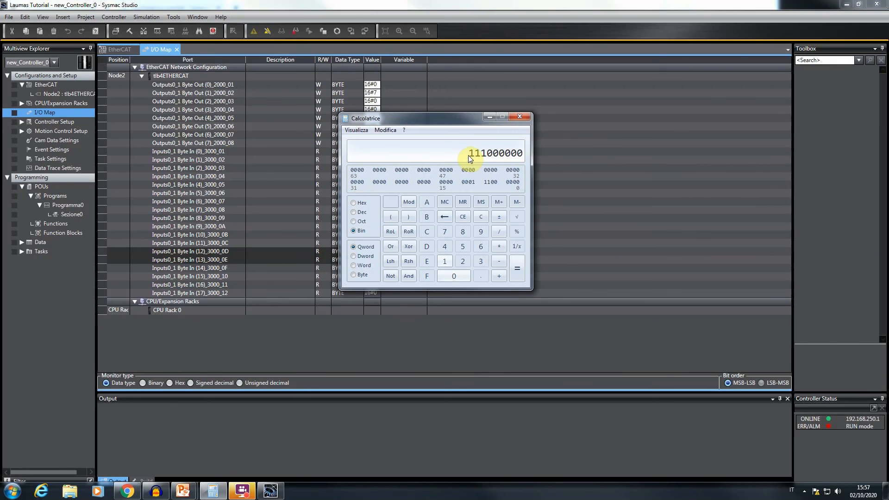
{"action": "mouse_move", "coordinate": [447, 157]}
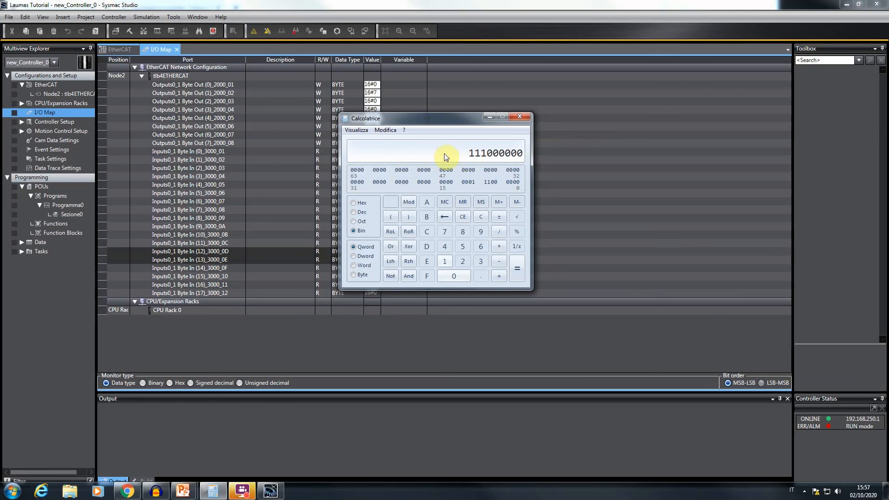
{"action": "mouse_move", "coordinate": [453, 156]}
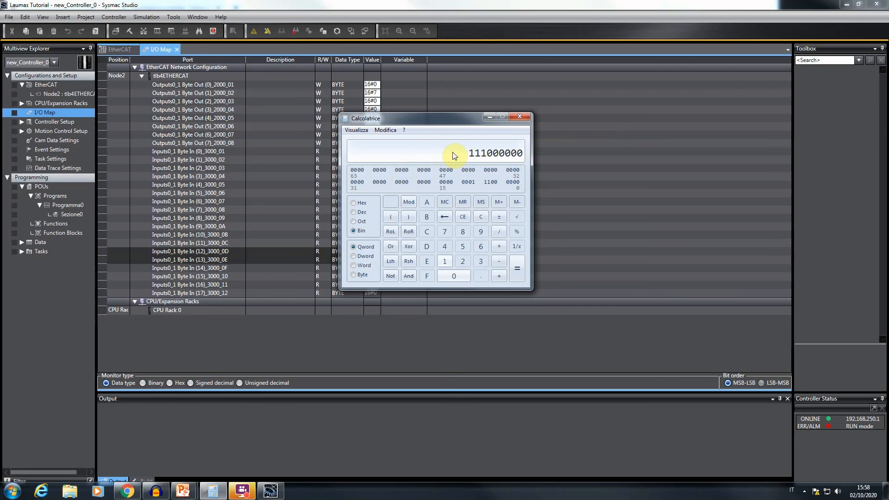
{"action": "mouse_move", "coordinate": [429, 154]}
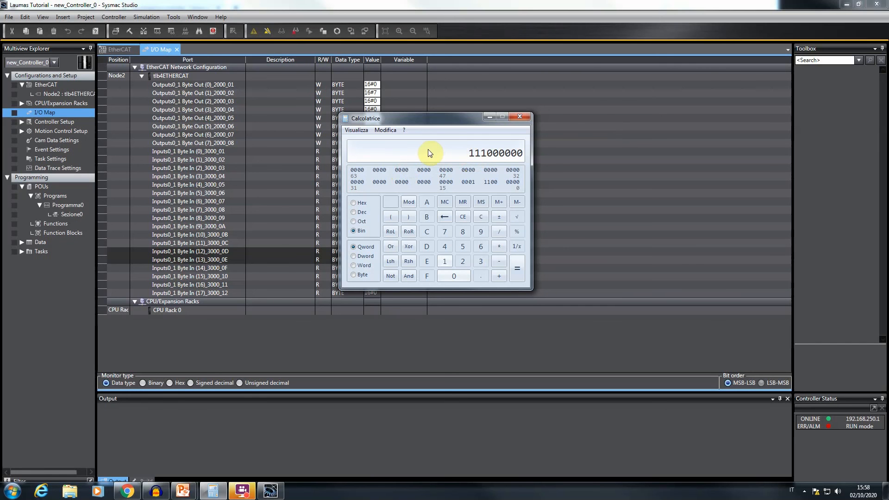
{"action": "mouse_move", "coordinate": [374, 96]}
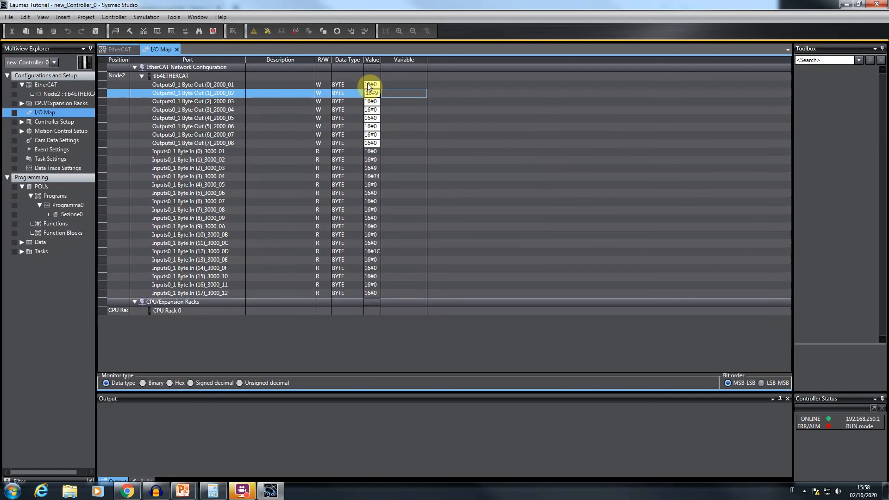
Set output byte 1 to 9 and check net weight bytes 16#9, 16#74.
{"action": "left_click", "coordinate": [193, 101]}
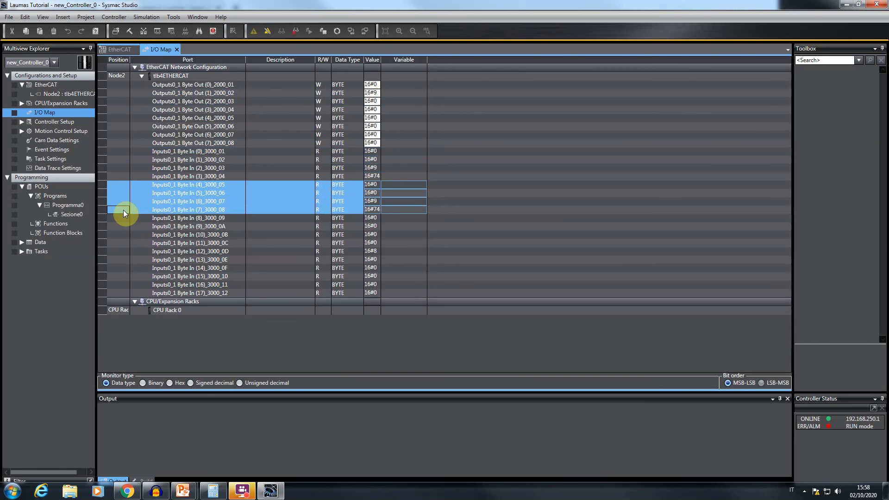
{"action": "mouse_move", "coordinate": [66, 140]}
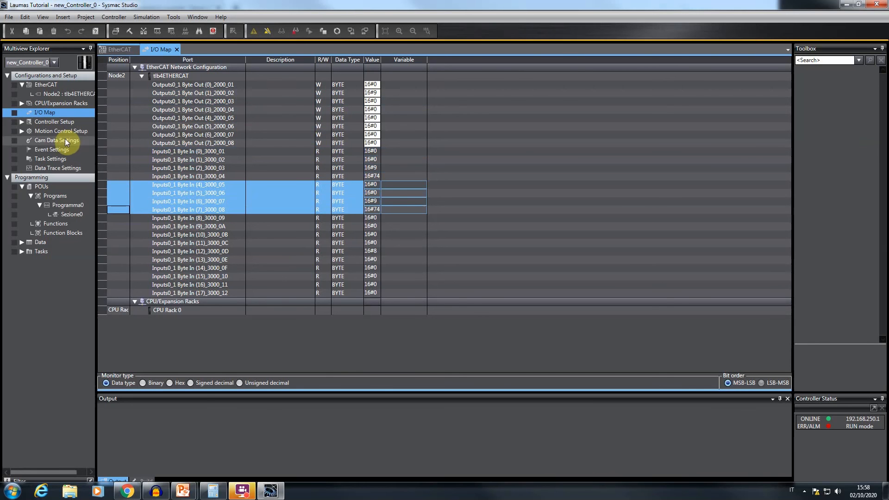
{"action": "mouse_move", "coordinate": [65, 139]}
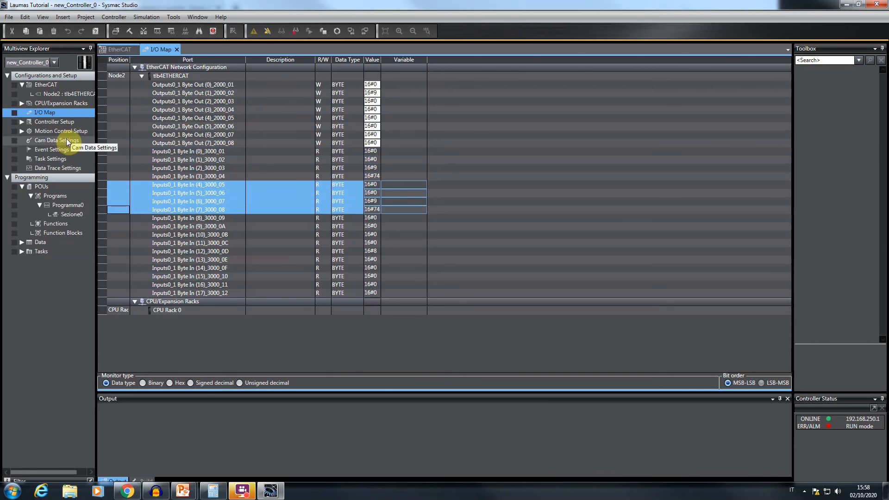
{"action": "mouse_move", "coordinate": [719, 60]}
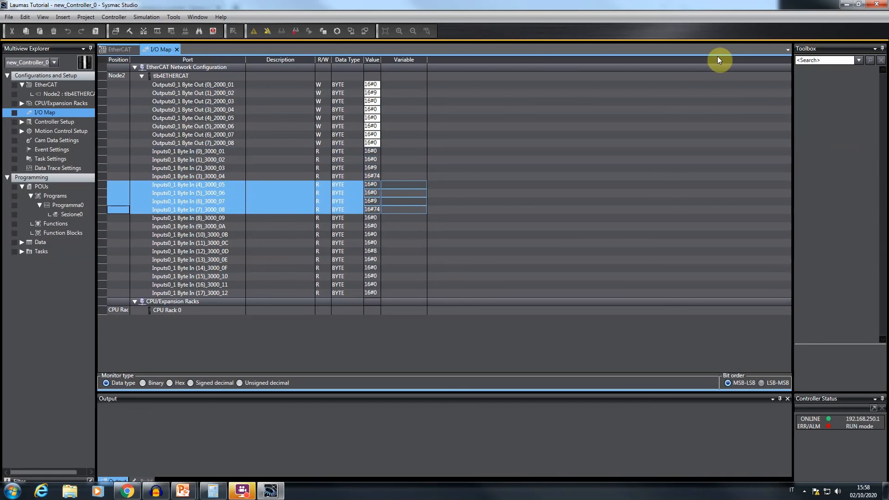